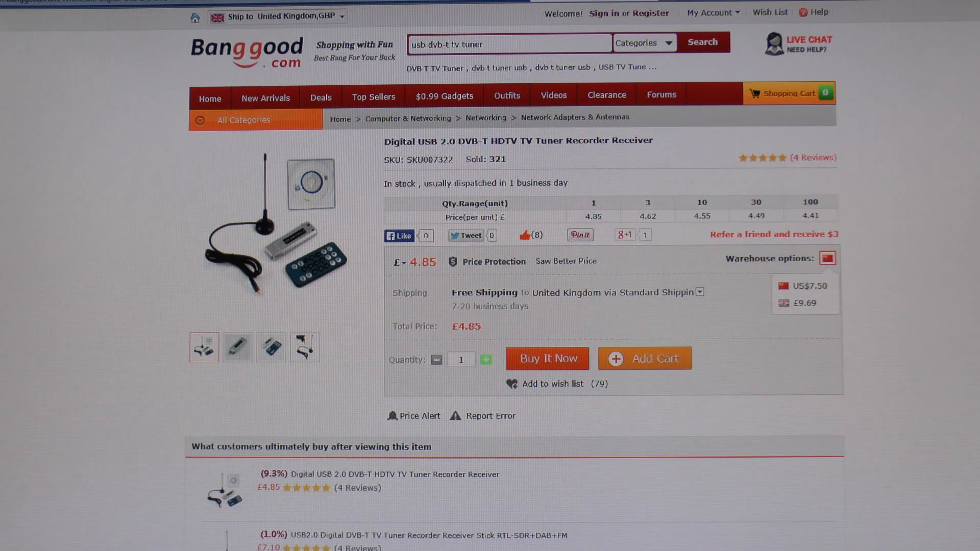
mouse_move(407, 175)
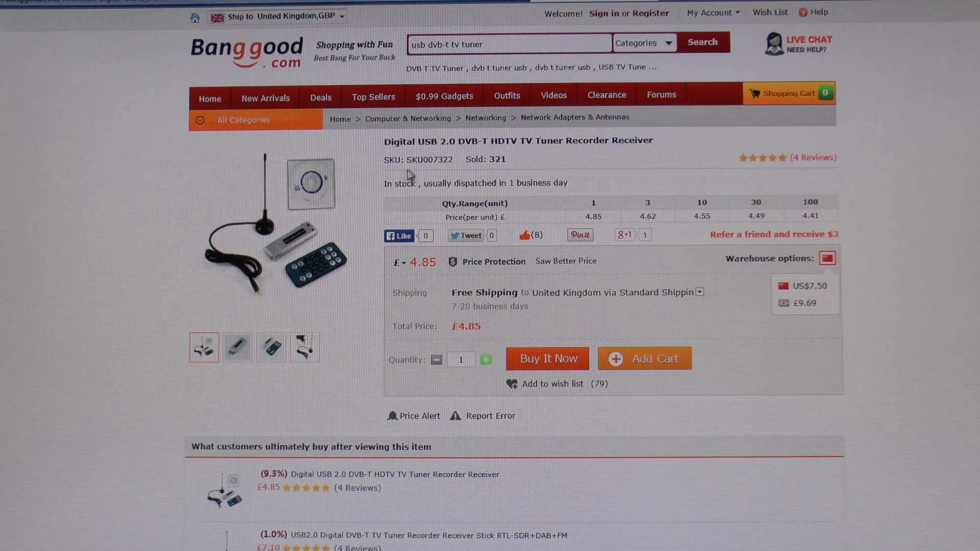
mouse_move(434, 170)
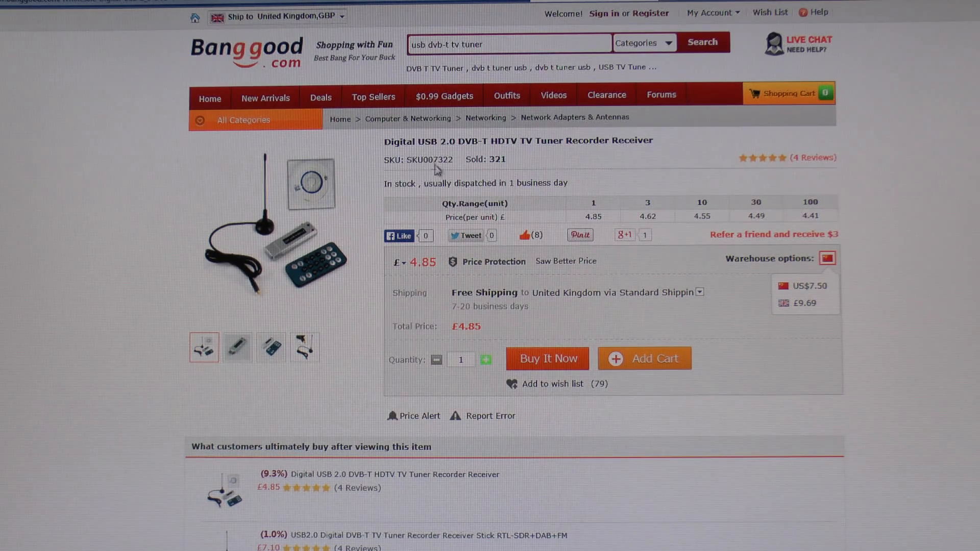
mouse_move(462, 166)
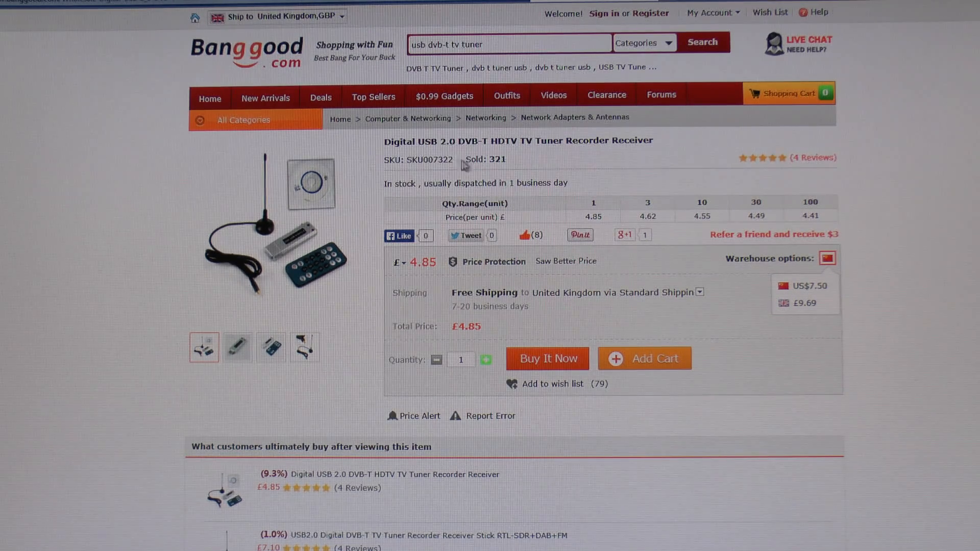
mouse_move(854, 306)
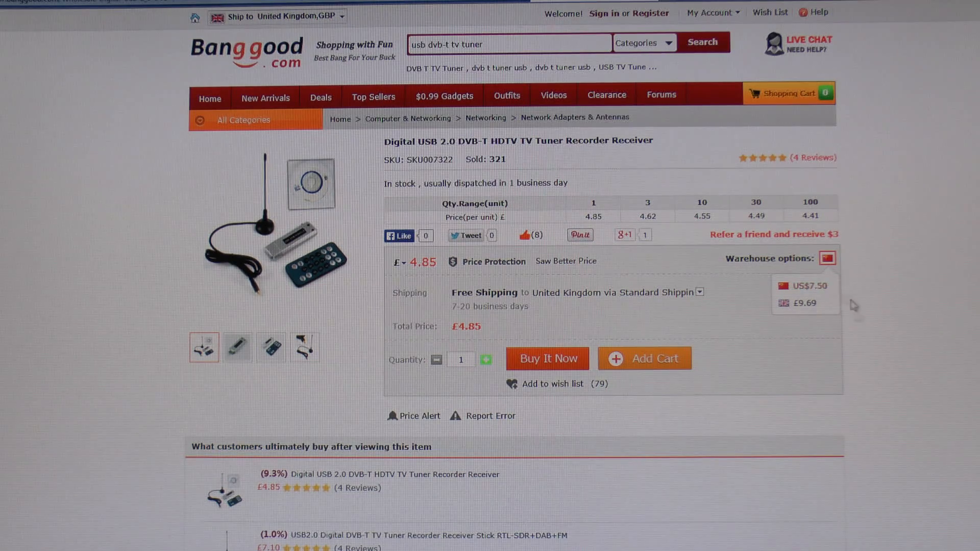
mouse_move(423, 275)
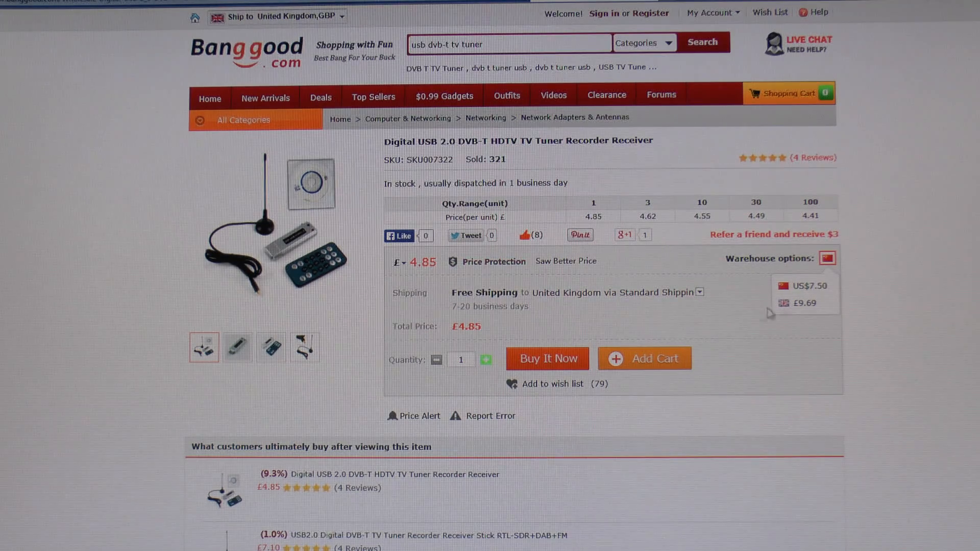
mouse_move(898, 296)
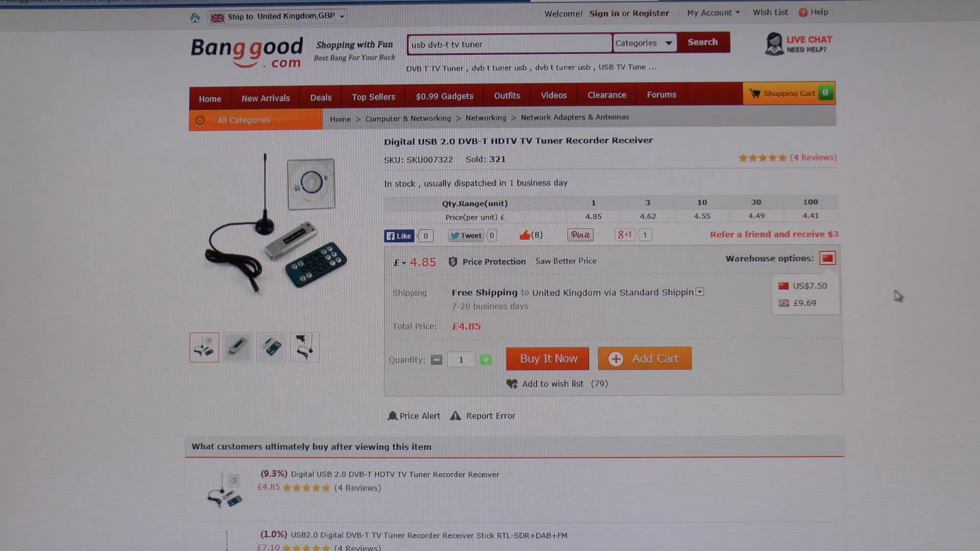
mouse_move(823, 309)
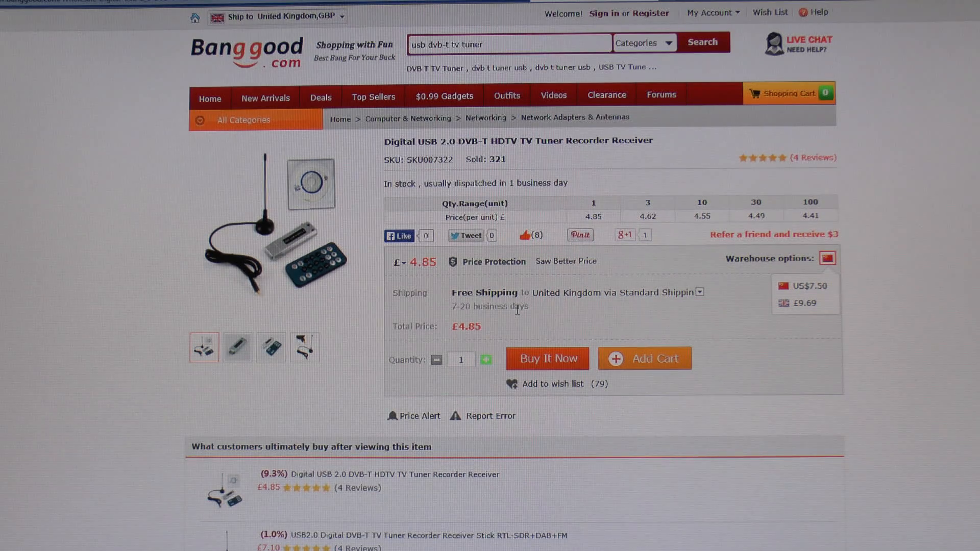
mouse_move(948, 375)
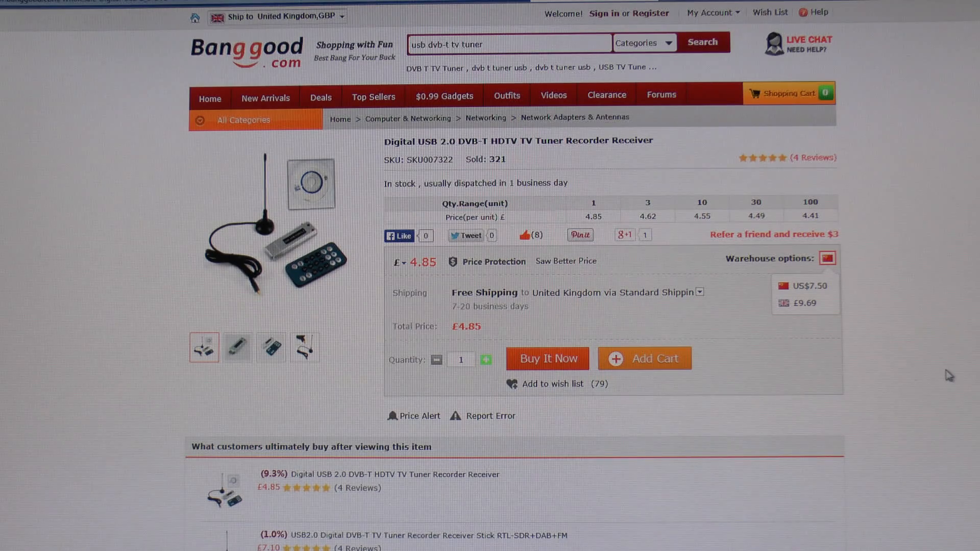
mouse_move(283, 229)
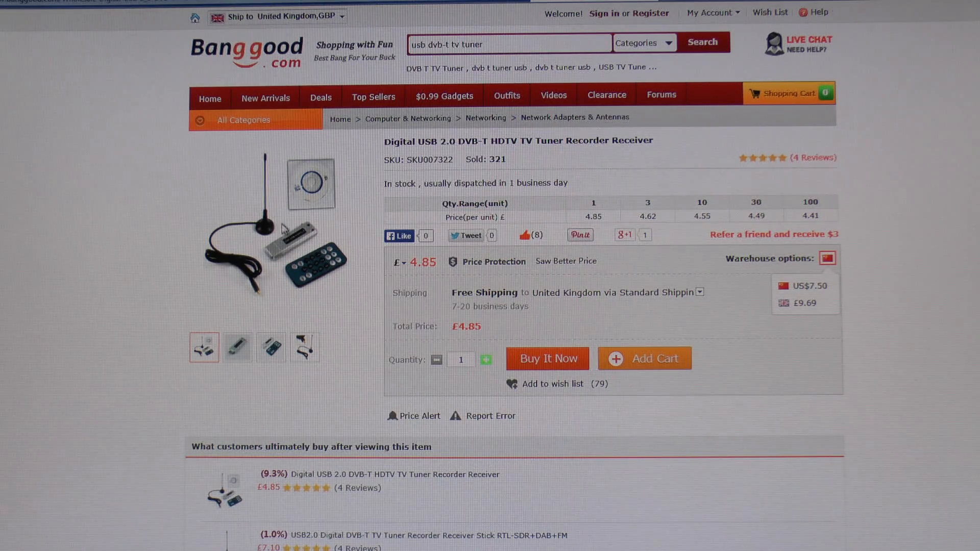
mouse_move(239, 353)
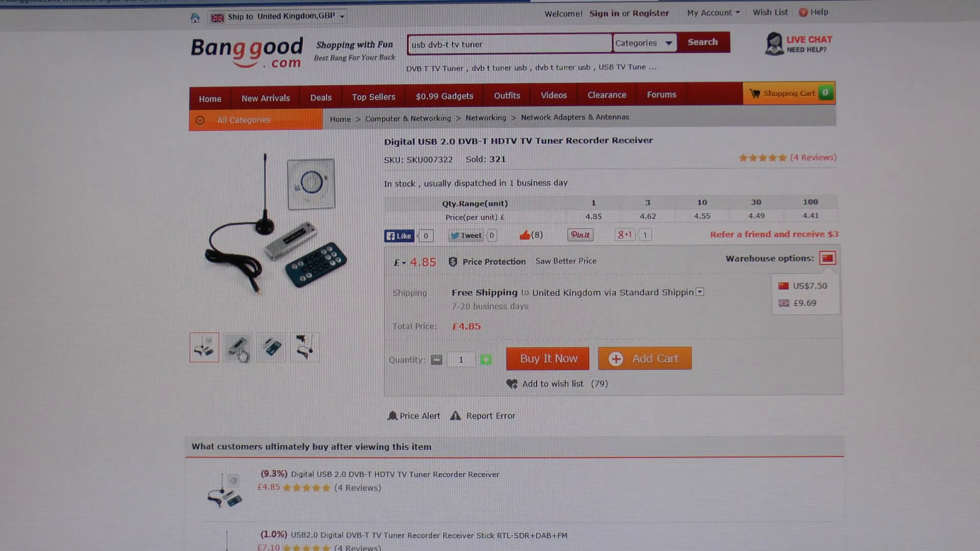
Browse the kit photos: USB stick close-up, stick with remote, antenna, then back to the main photo.
click(237, 347)
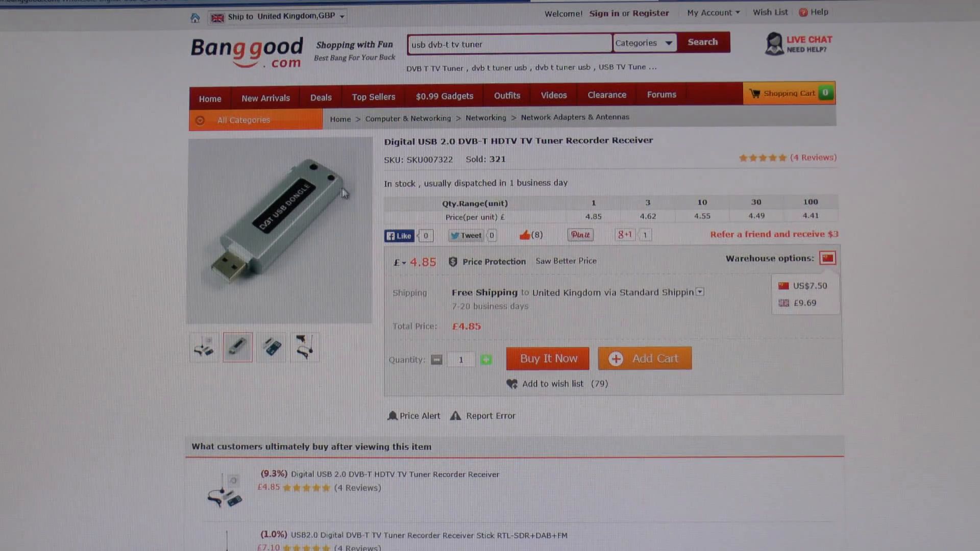
click(271, 347)
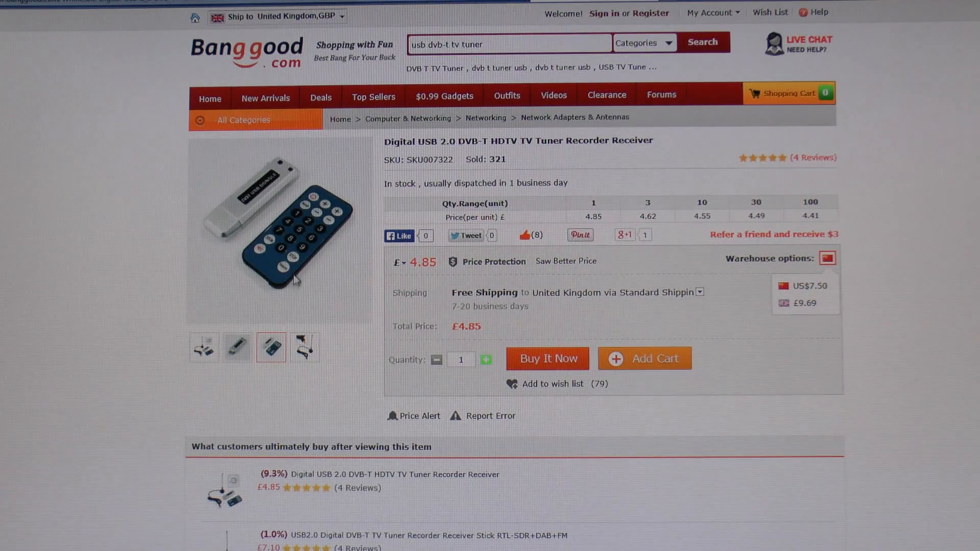
click(304, 347)
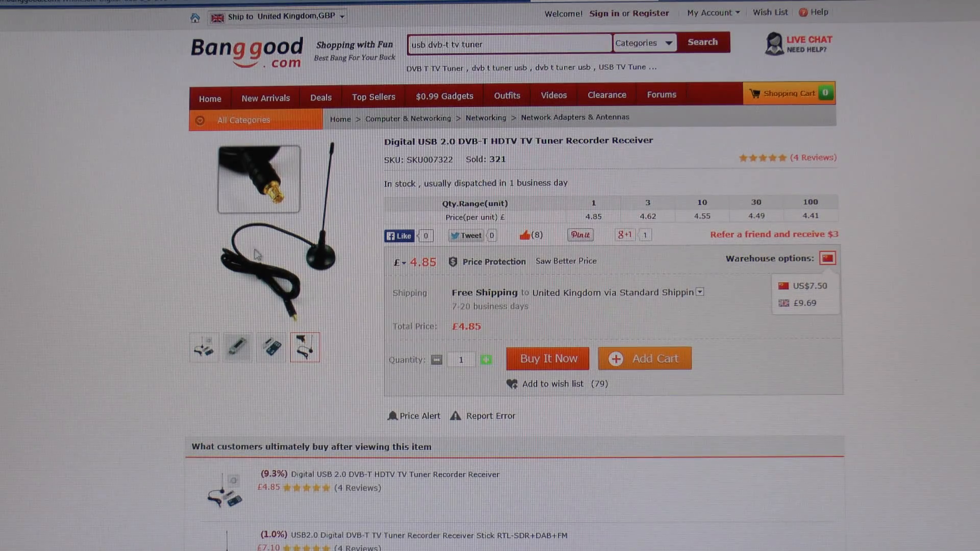
mouse_move(285, 206)
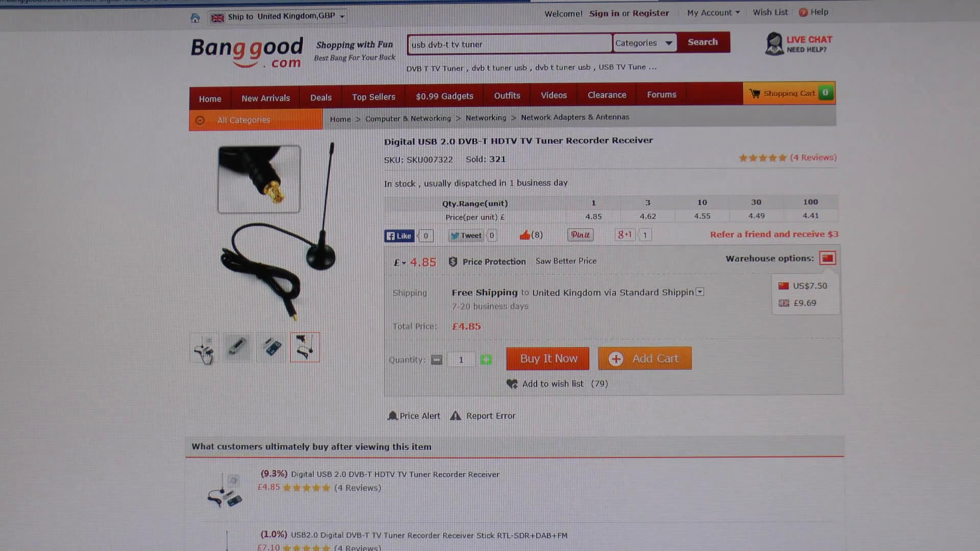
click(204, 347)
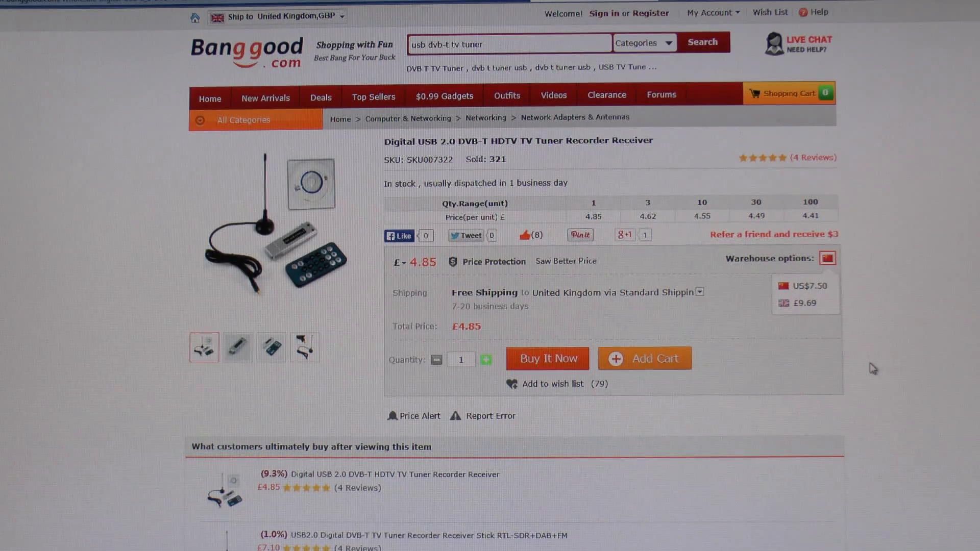
mouse_move(881, 353)
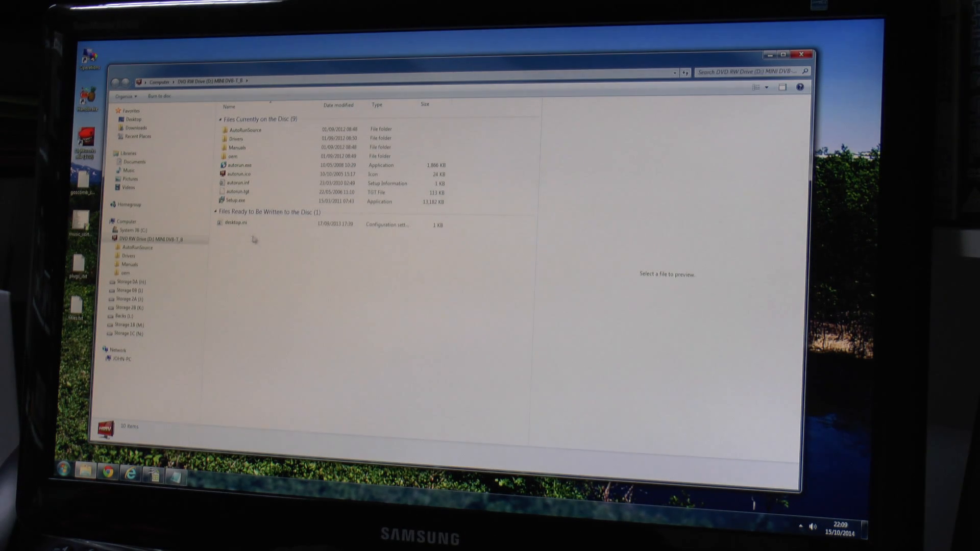
Select all files on the driver disc and scan them with ESET NOD32 Antivirus.
key(ctrl+a)
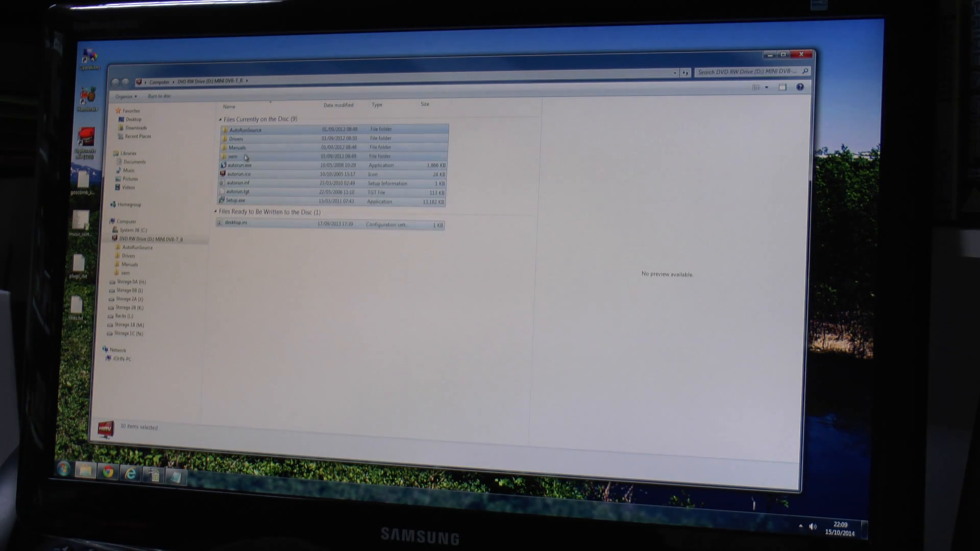
right_click(238, 147)
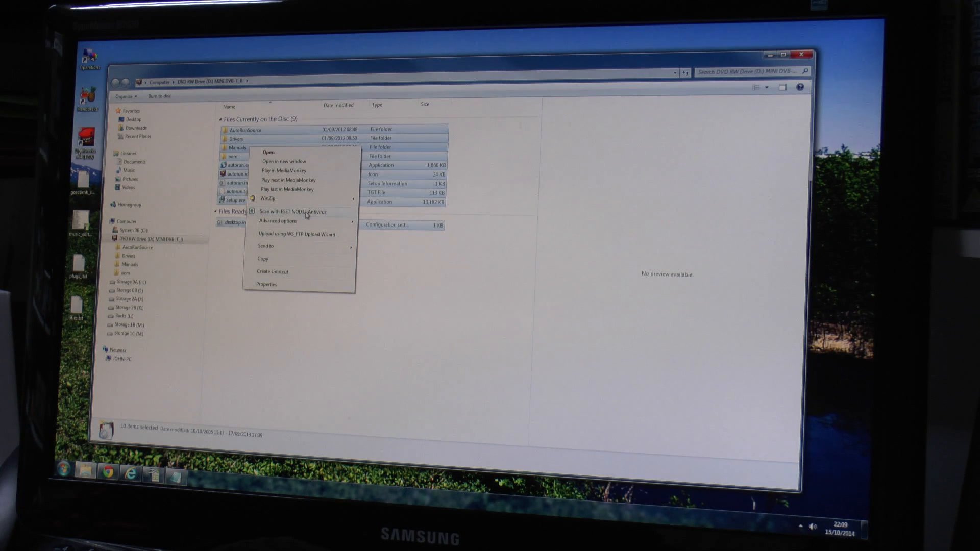
click(295, 211)
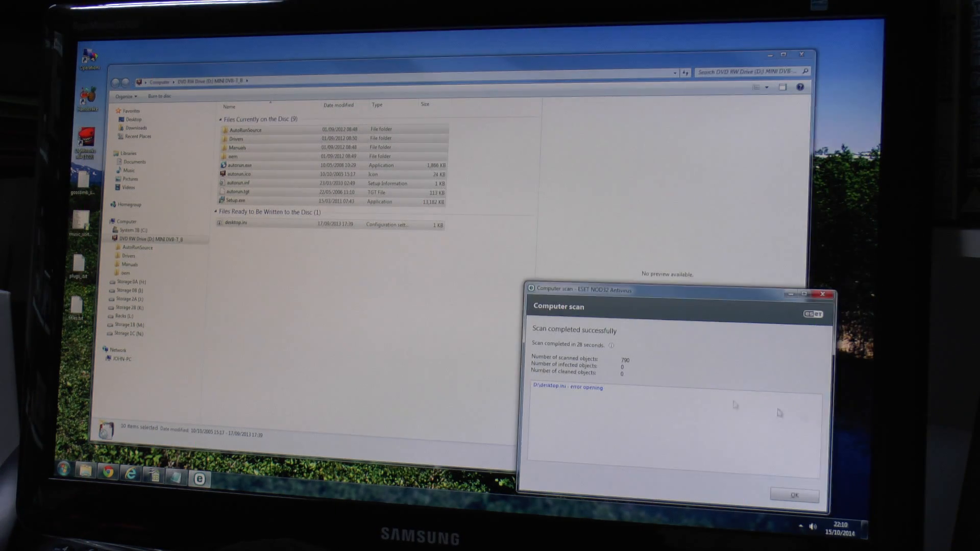
click(794, 495)
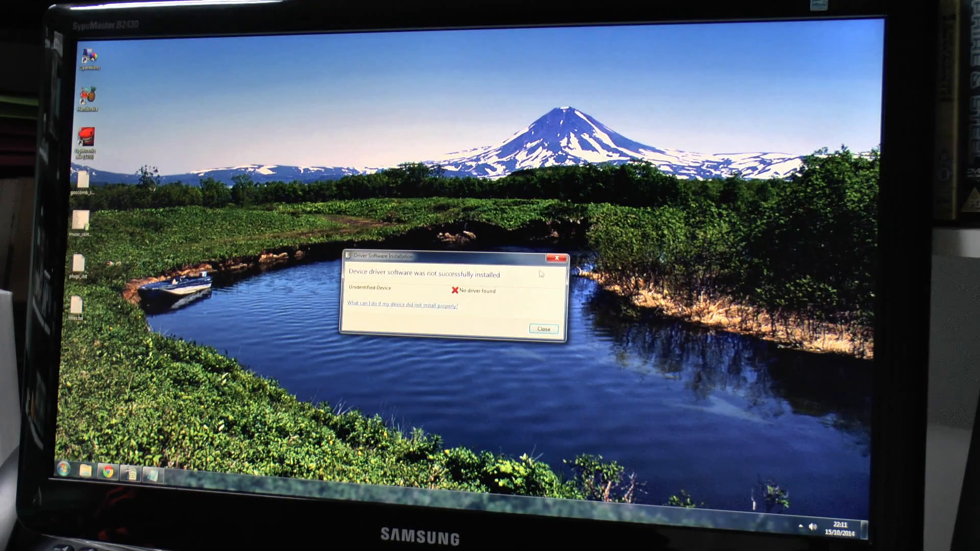
Dismiss the failed driver notice and start Install Driver from the Blaze HDTV Player launcher.
click(542, 328)
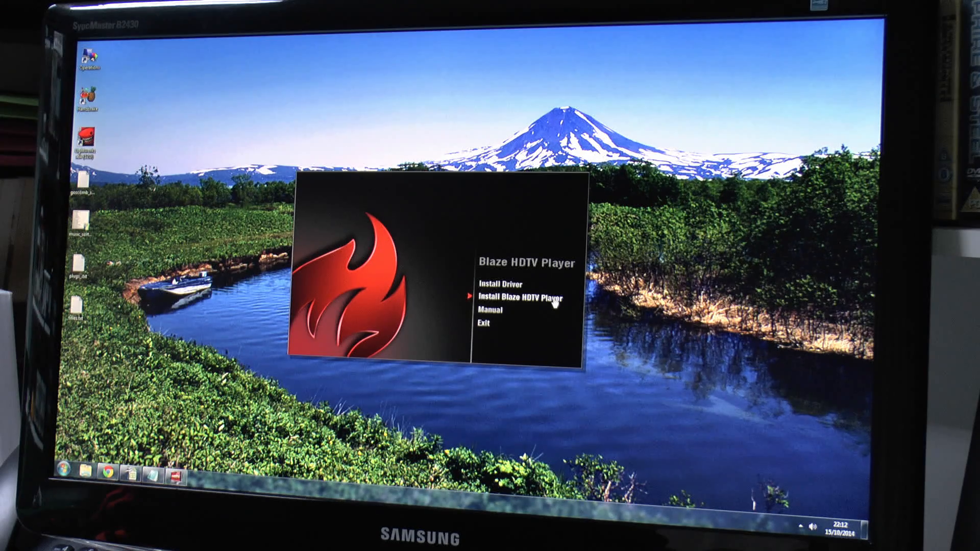
mouse_move(500, 283)
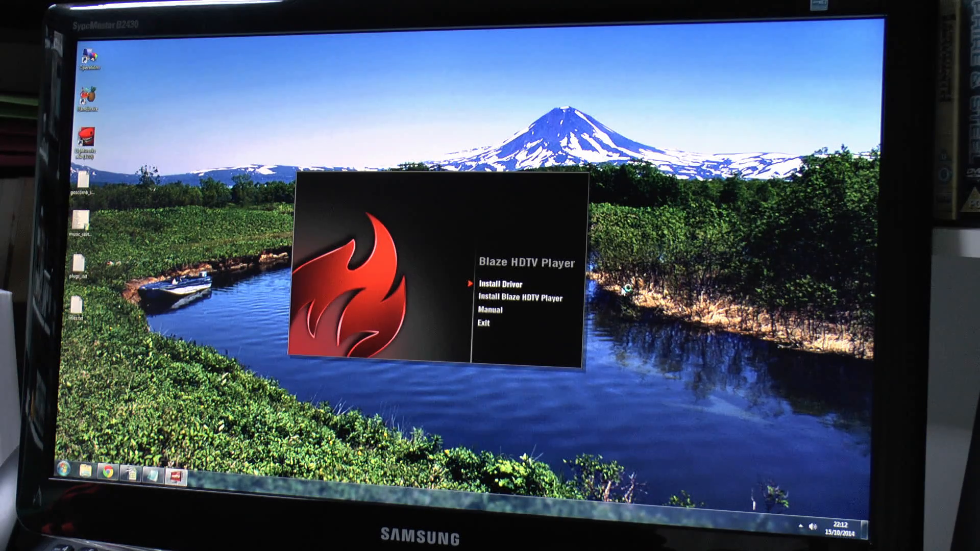
click(495, 283)
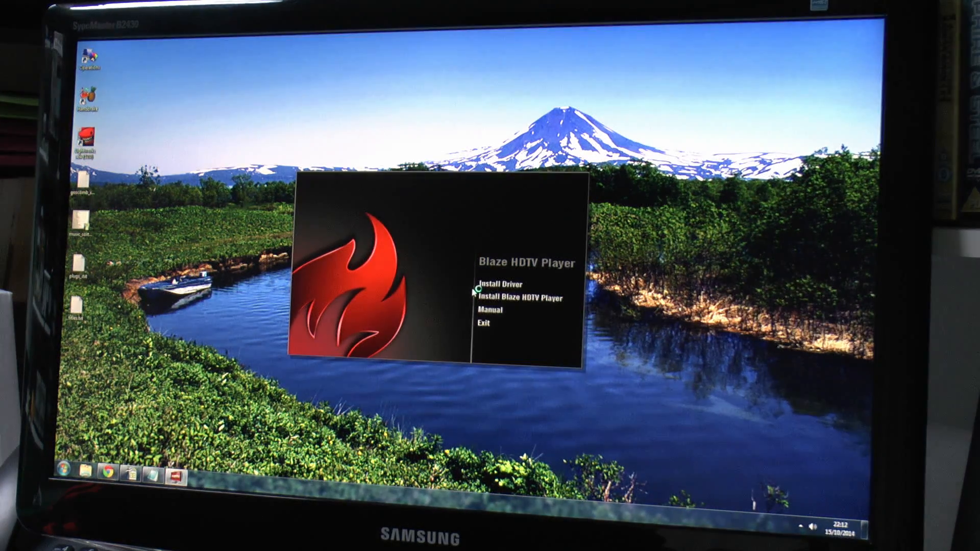
Install the IT9130 BDA driver 12.2.3.1 with Next, then Finish to return to the launcher.
click(501, 281)
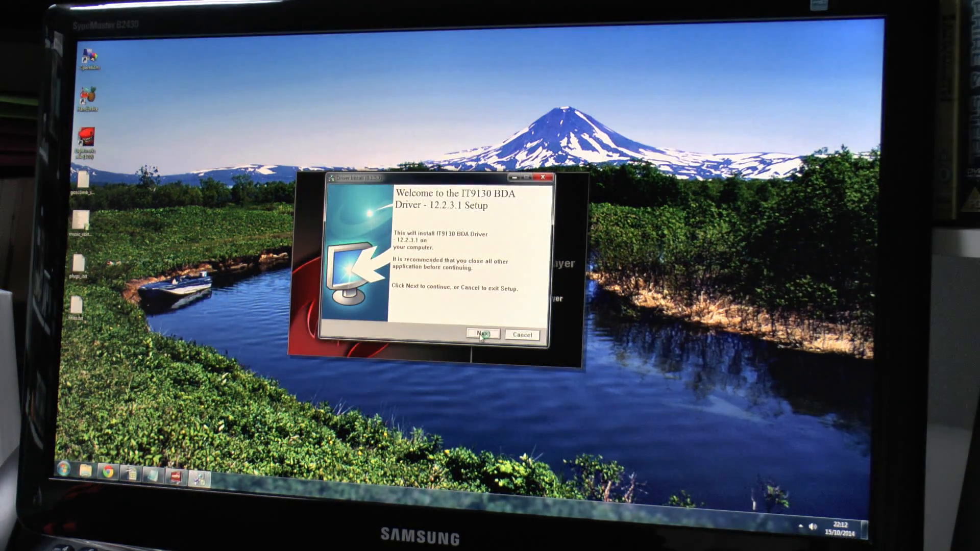
click(481, 333)
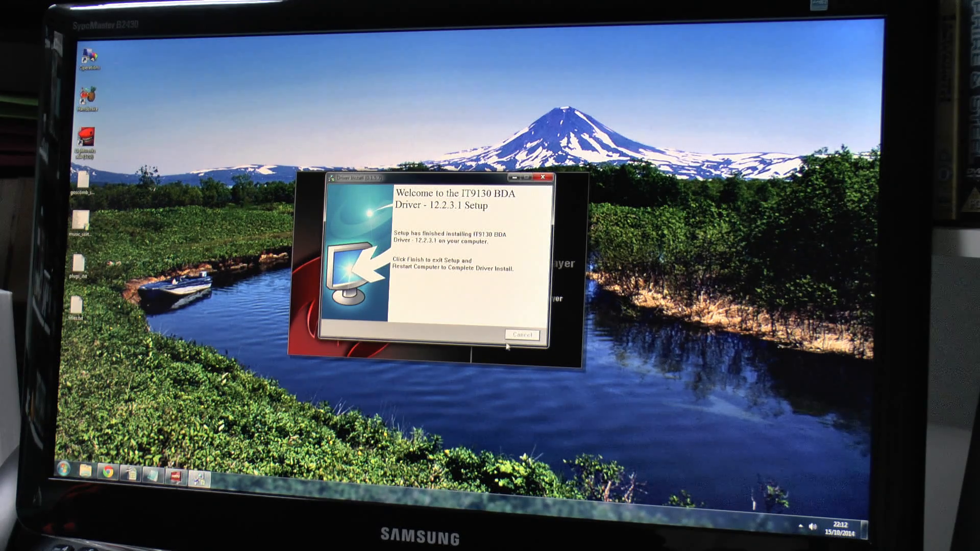
mouse_move(500, 346)
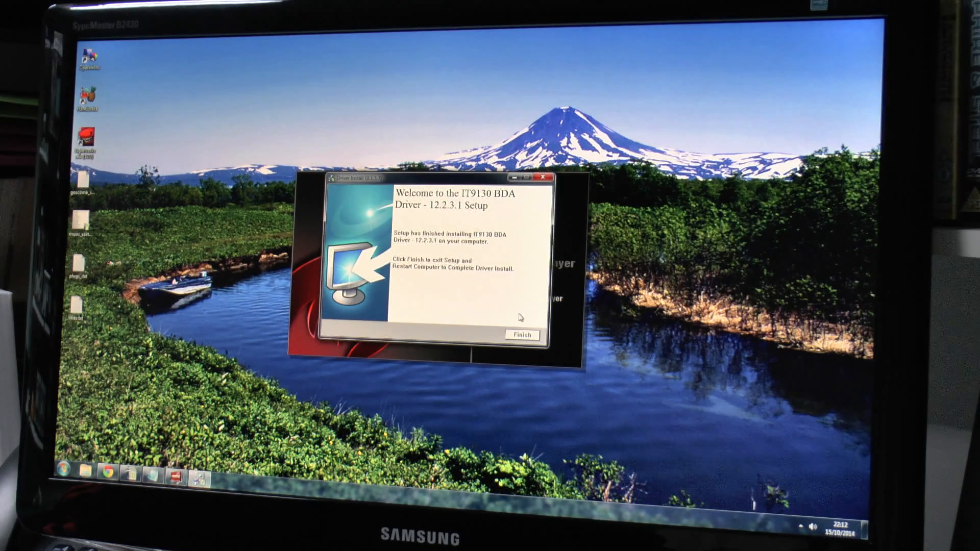
click(521, 334)
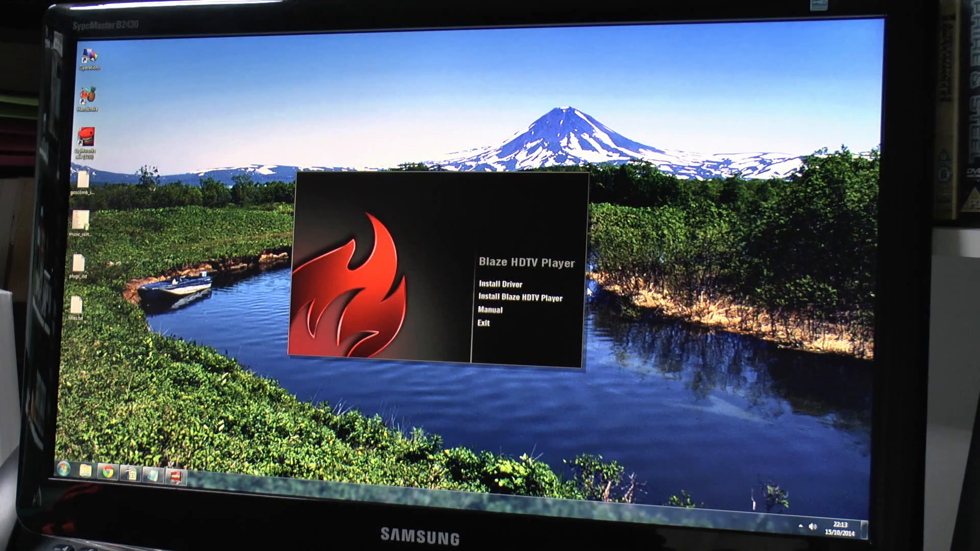
Install BlazeDTV 6.0 with the default Start Menu folder and finish the setup wizard.
click(500, 283)
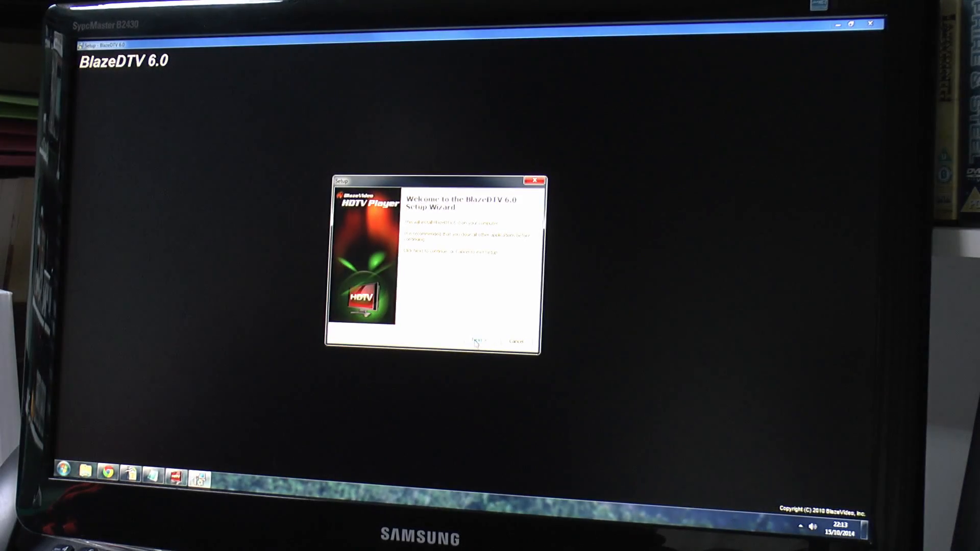
click(477, 341)
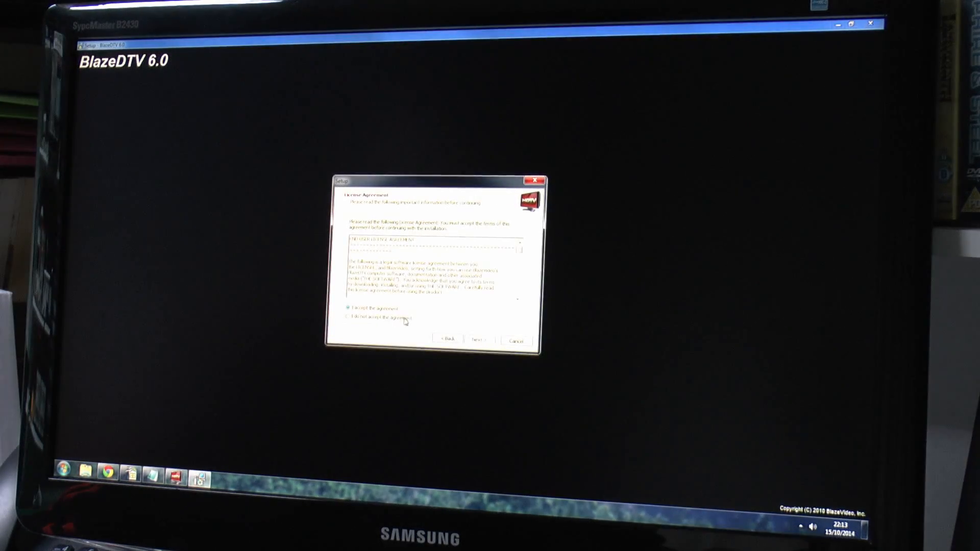
click(477, 339)
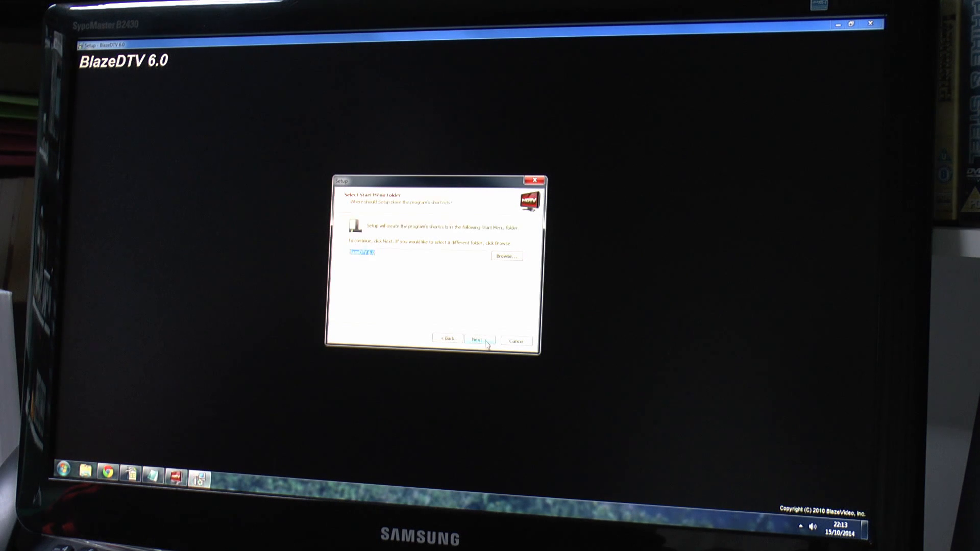
click(479, 338)
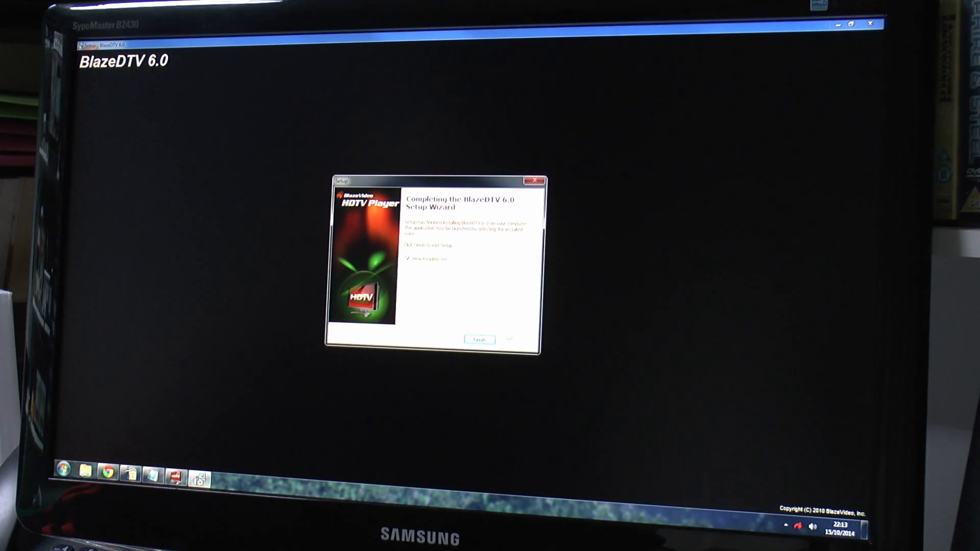
click(479, 339)
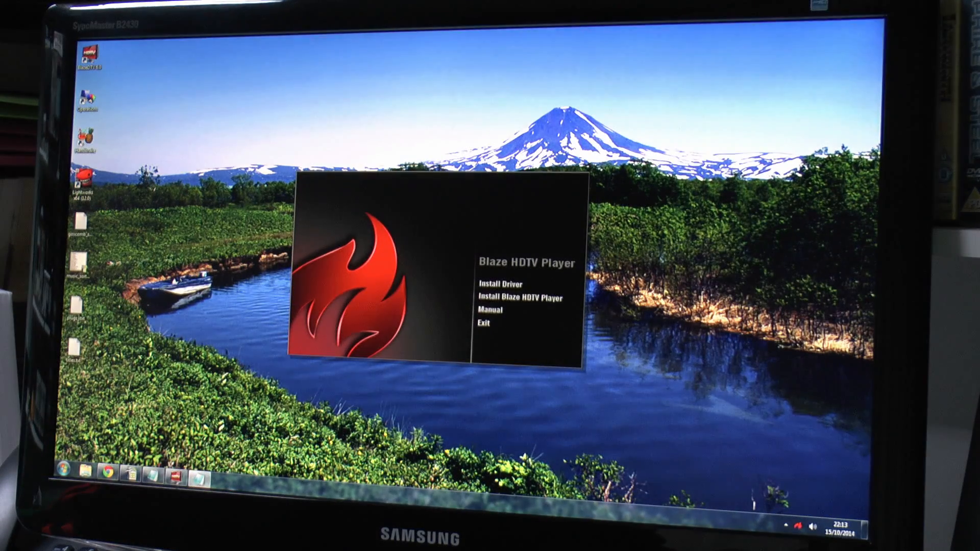
Read readme.txt in Notepad through to its end, then close Notepad.
click(490, 311)
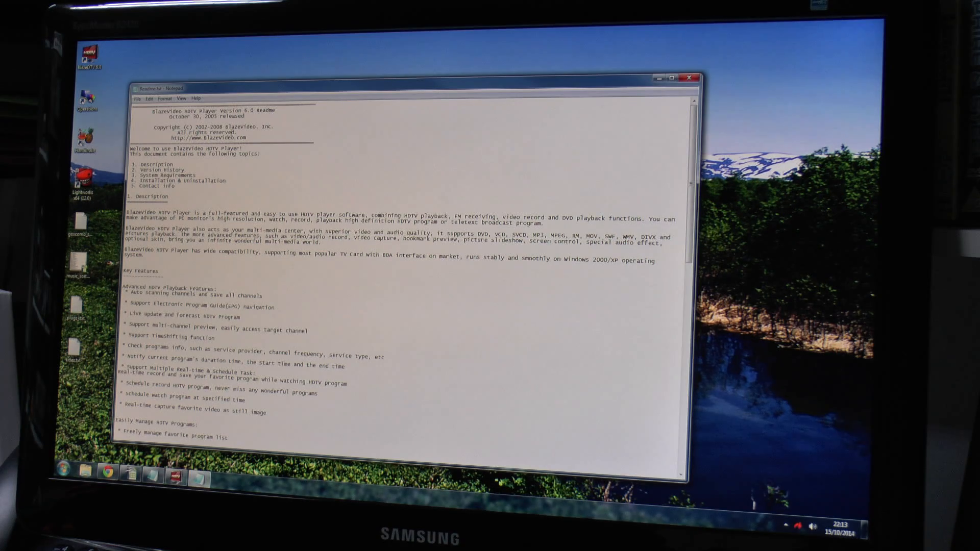
scroll(down, 3)
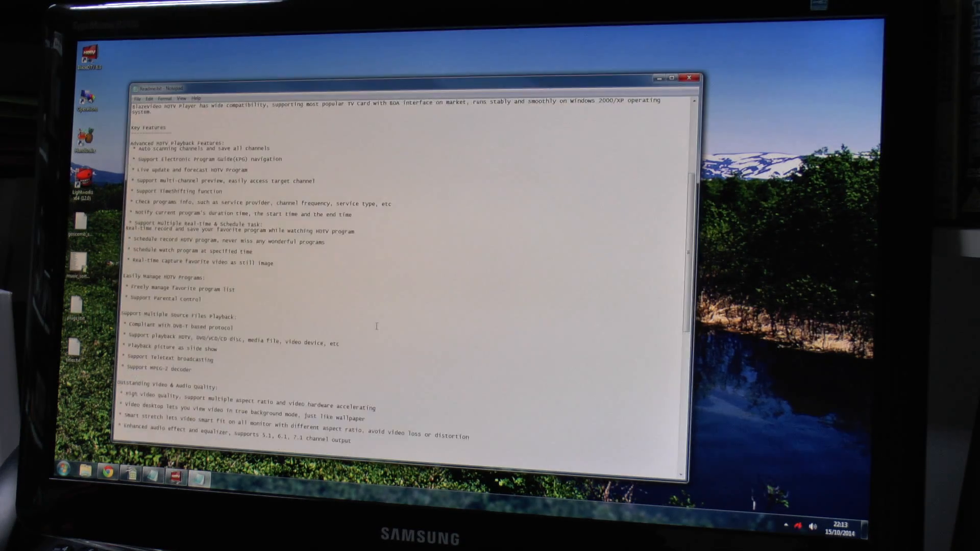
scroll(down, 3)
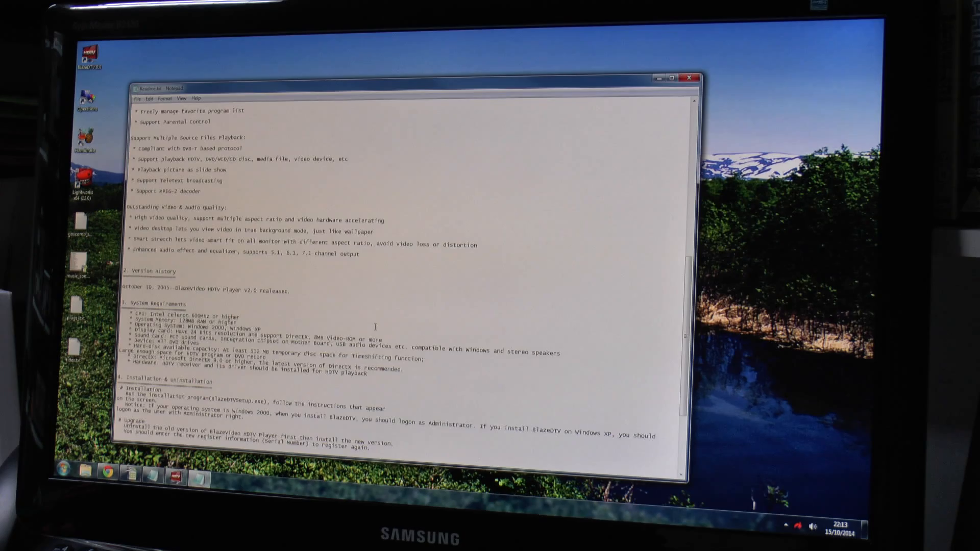
scroll(down, 3)
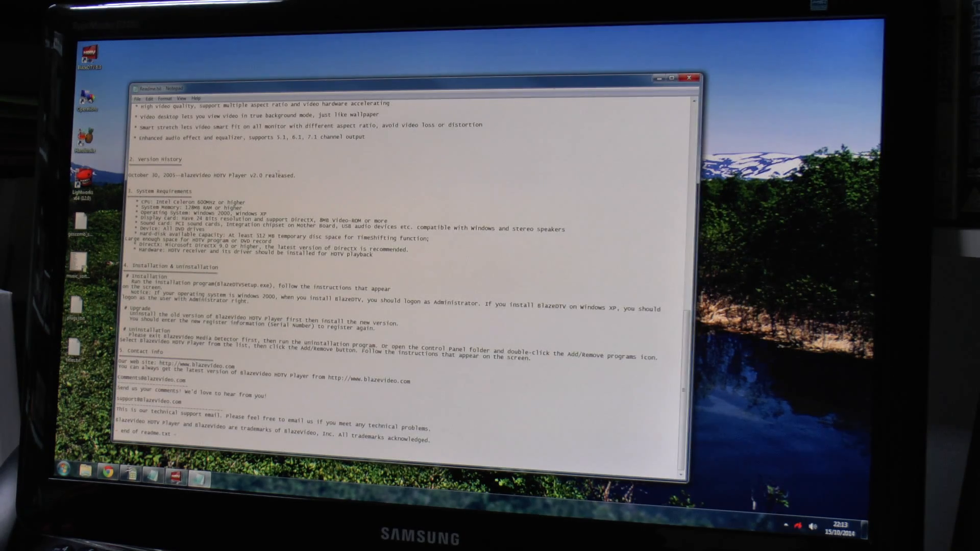
double_click(283, 176)
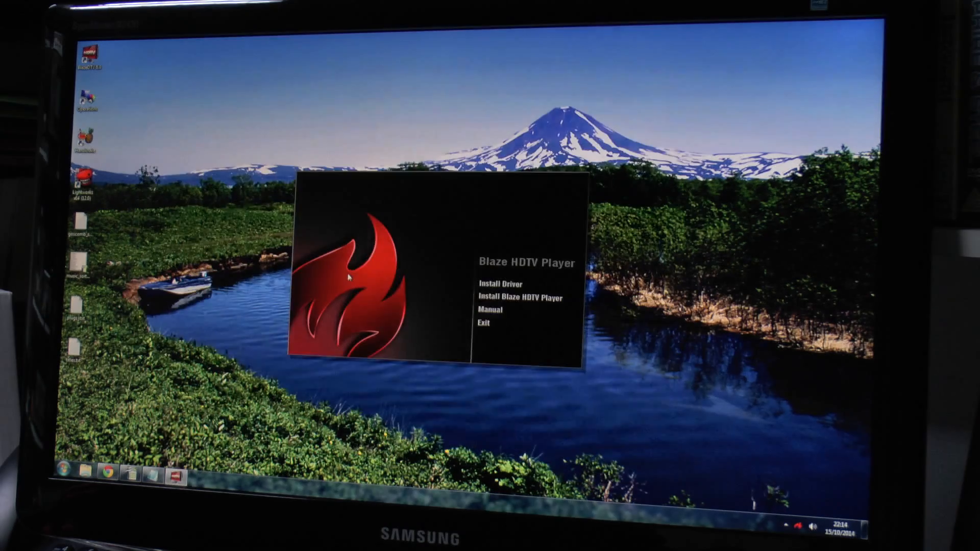
click(489, 309)
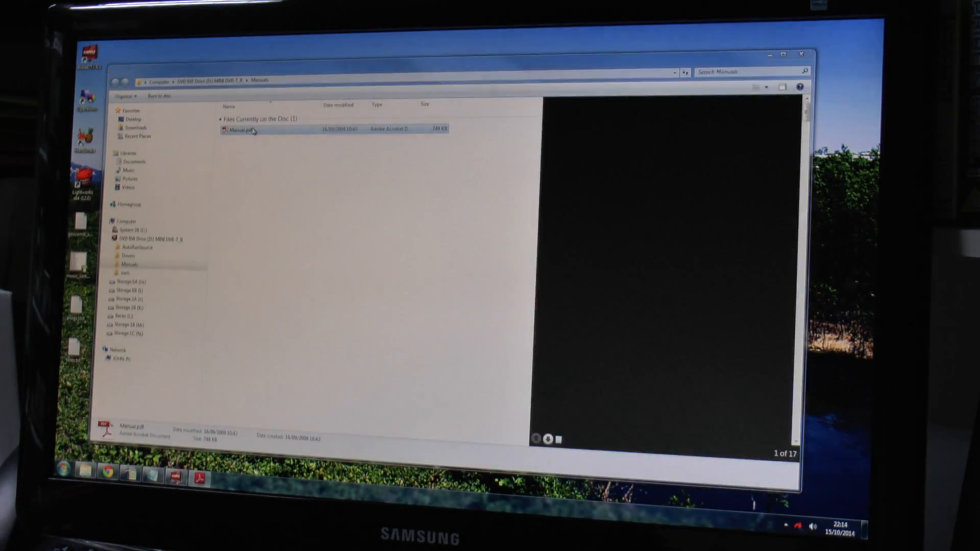
click(238, 130)
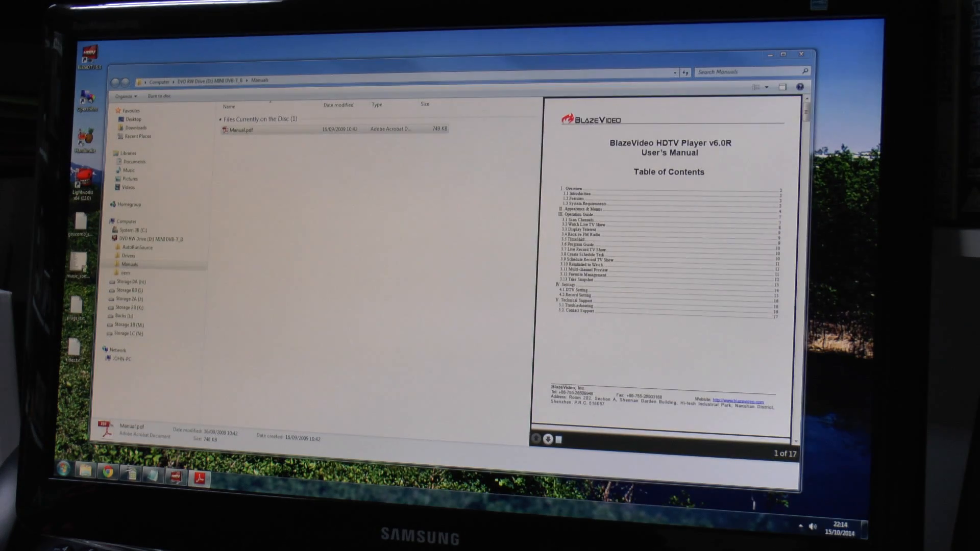
double_click(239, 130)
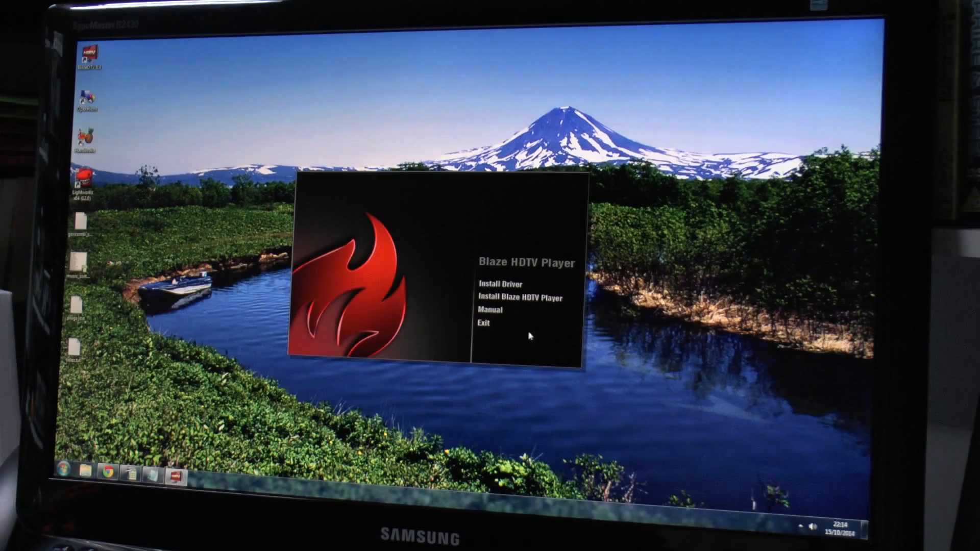
Exit the installer menu and launch BlazeDTV 6.0 from its desktop shortcut.
click(483, 324)
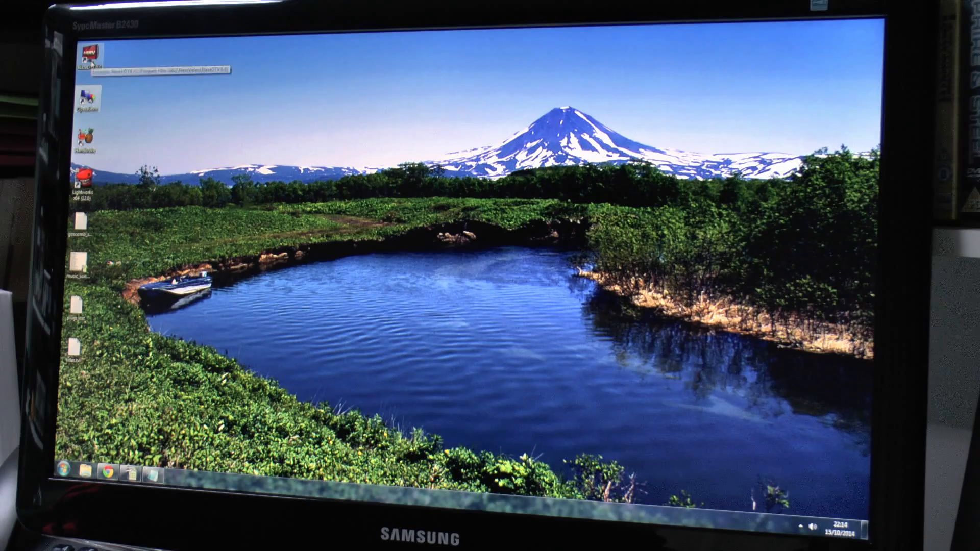
double_click(88, 59)
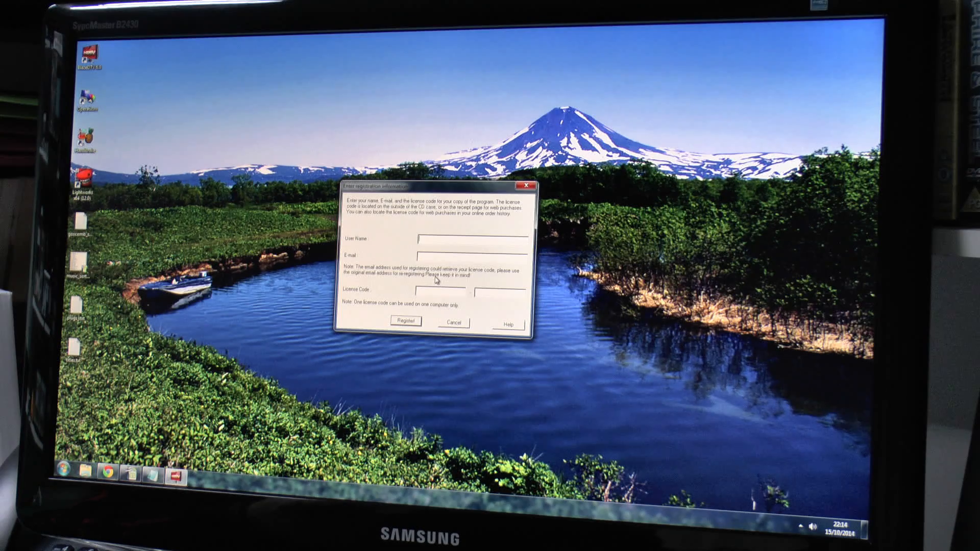
mouse_move(472, 320)
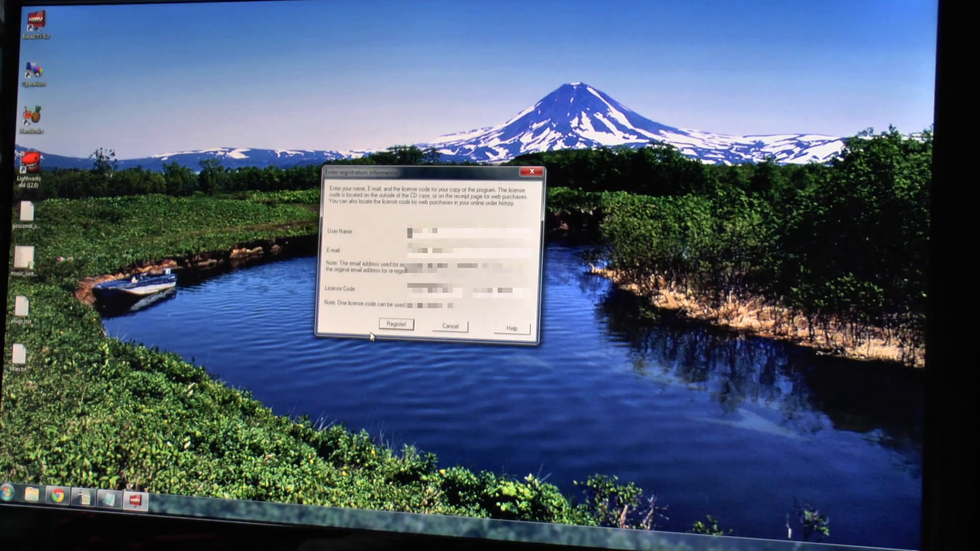
Register BlazeDTV with the name, e-mail and license code and dismiss the success message.
click(395, 324)
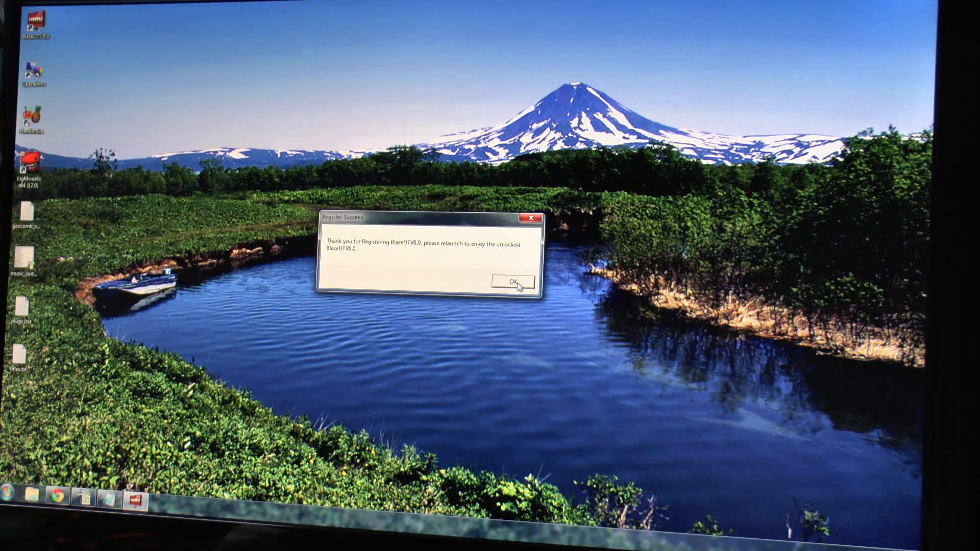
click(511, 281)
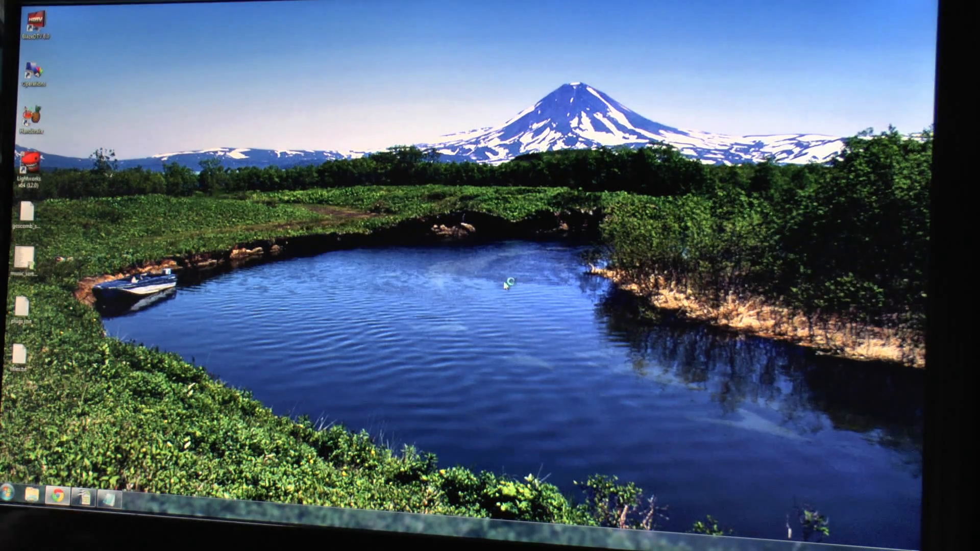
Relaunch BlazeDTV and start a United Kingdom channel scan with default advanced settings.
double_click(36, 27)
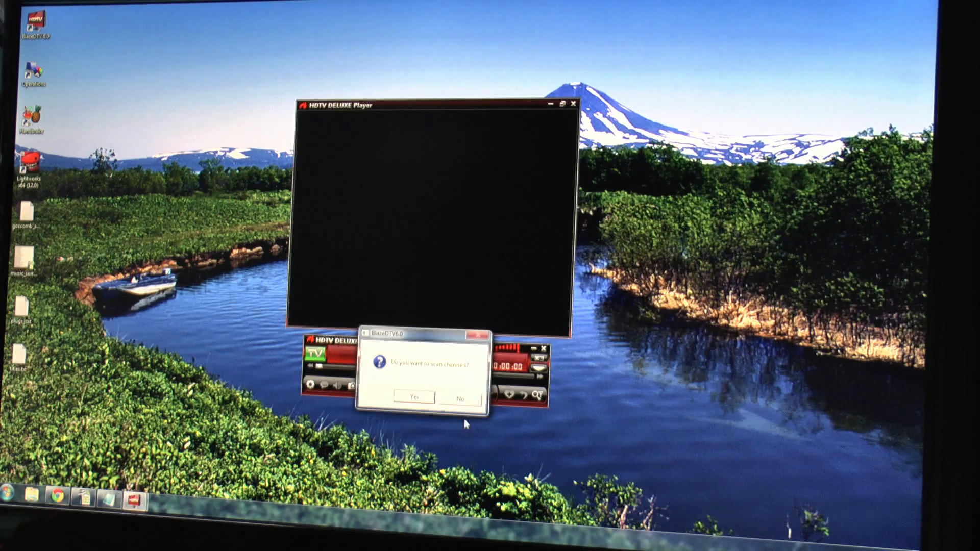
click(412, 397)
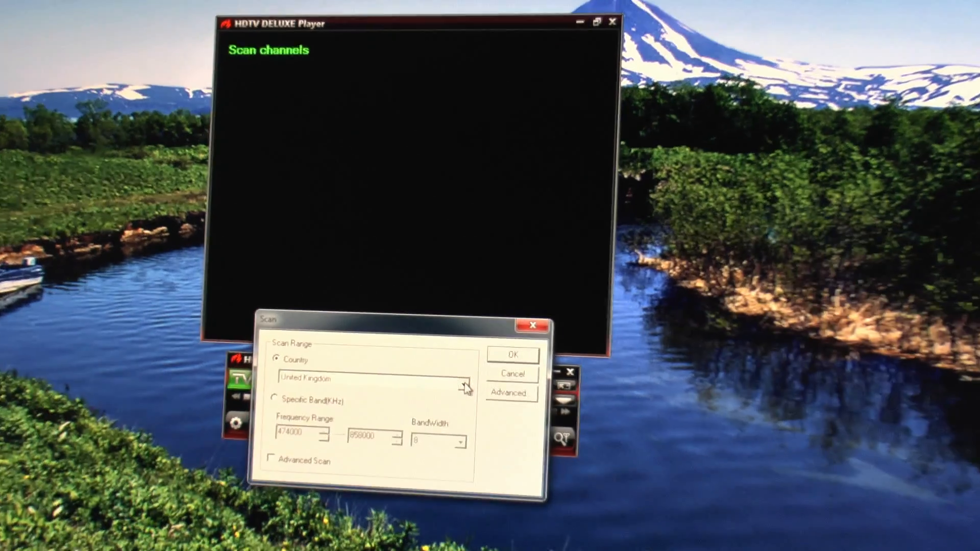
click(462, 379)
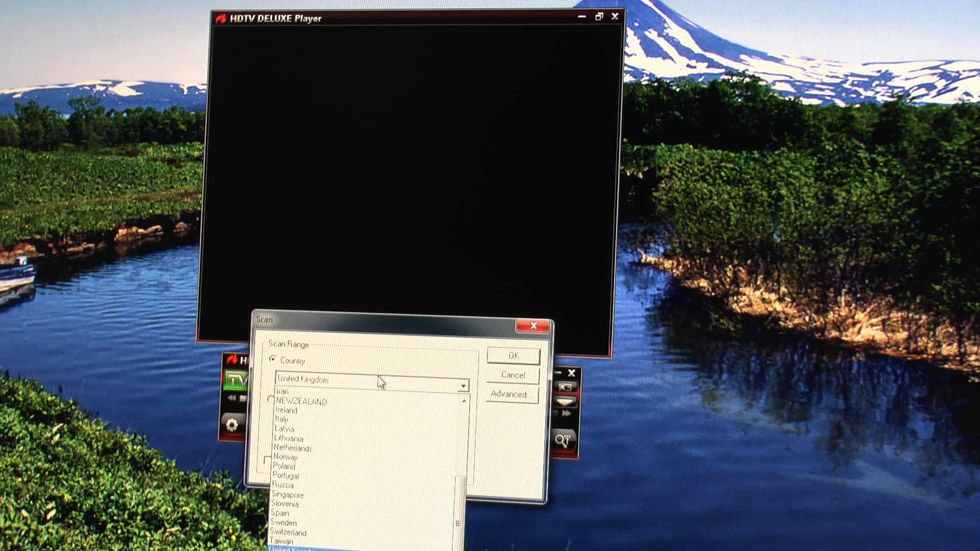
click(512, 355)
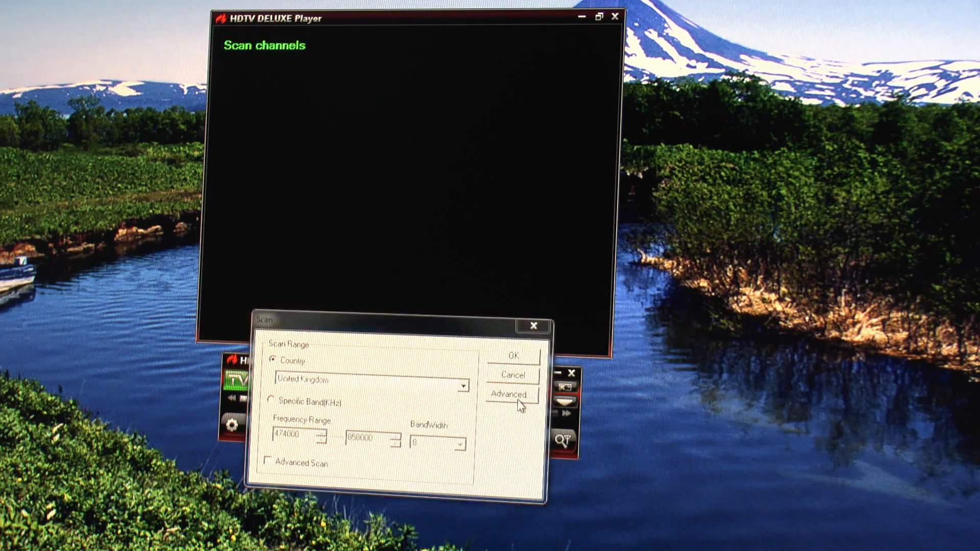
click(511, 394)
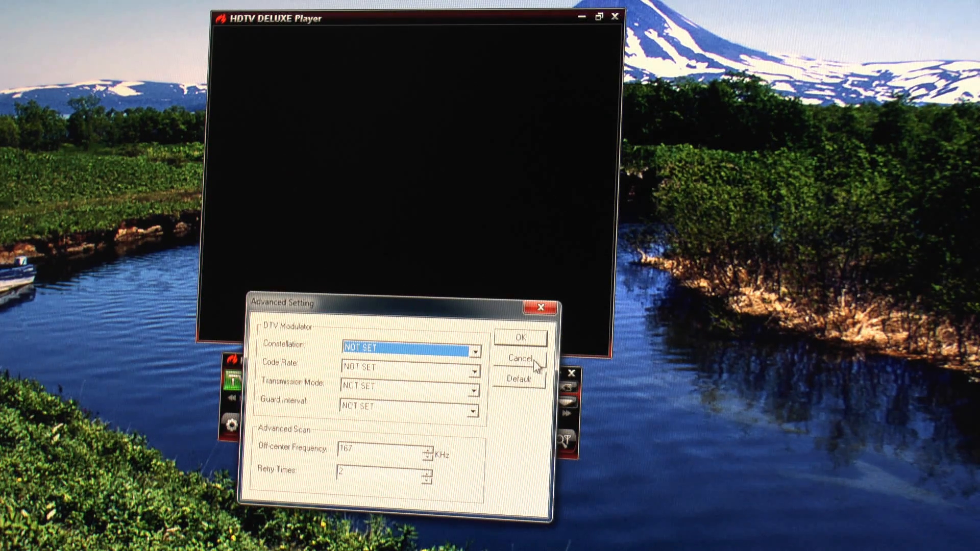
click(518, 357)
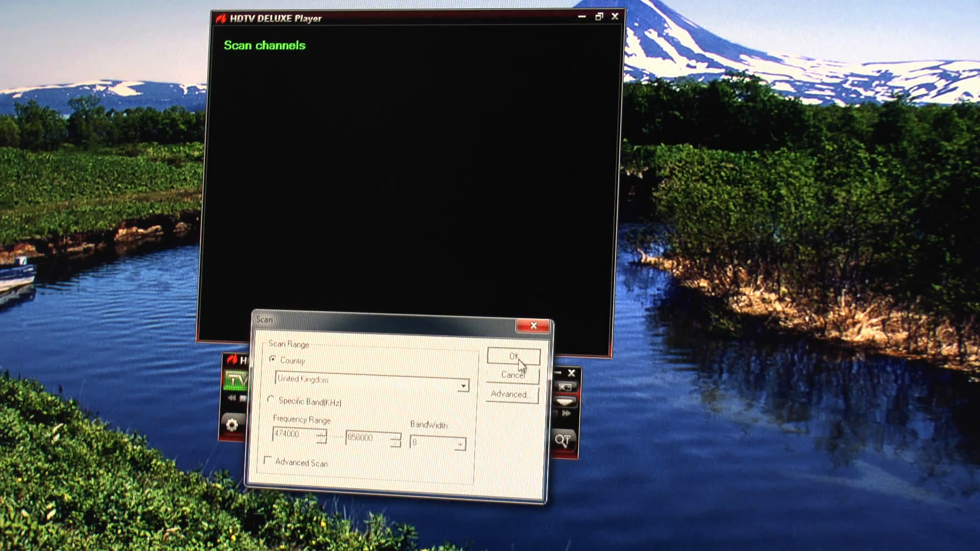
click(510, 356)
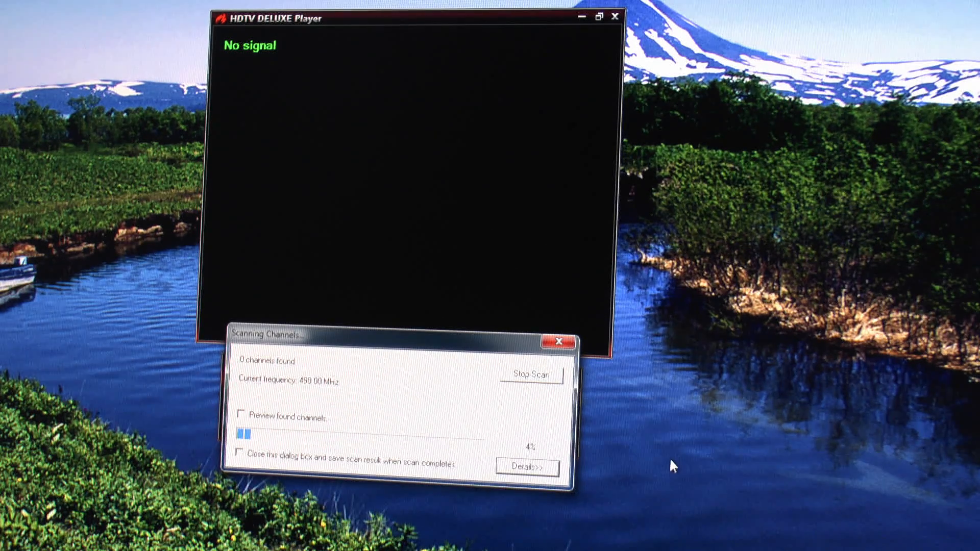
mouse_move(641, 438)
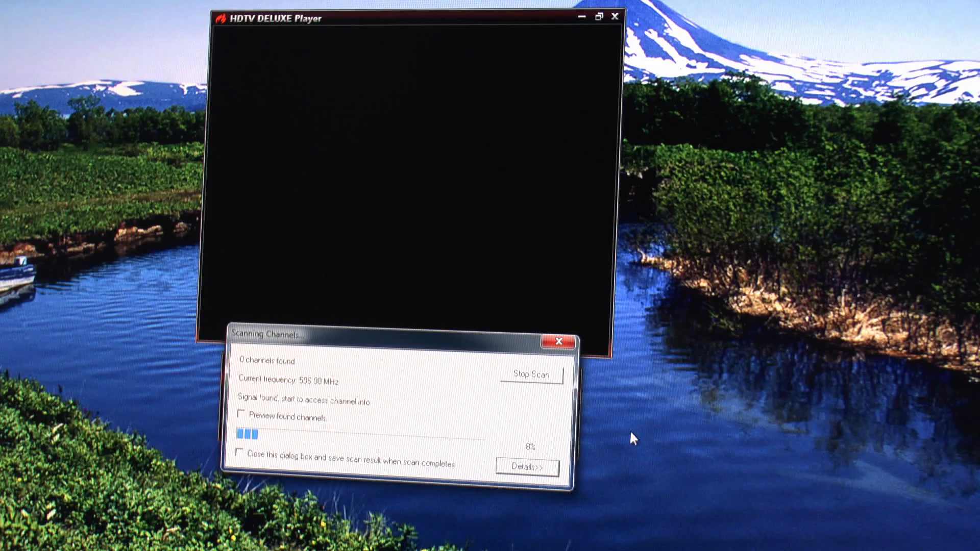
Expand the Details>> frequency log while the channel scan runs.
click(526, 466)
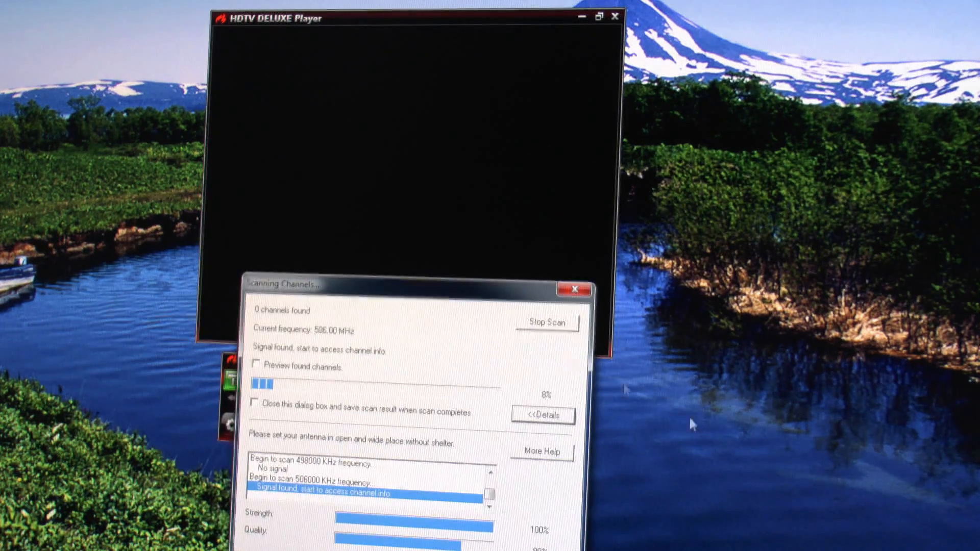
mouse_move(744, 471)
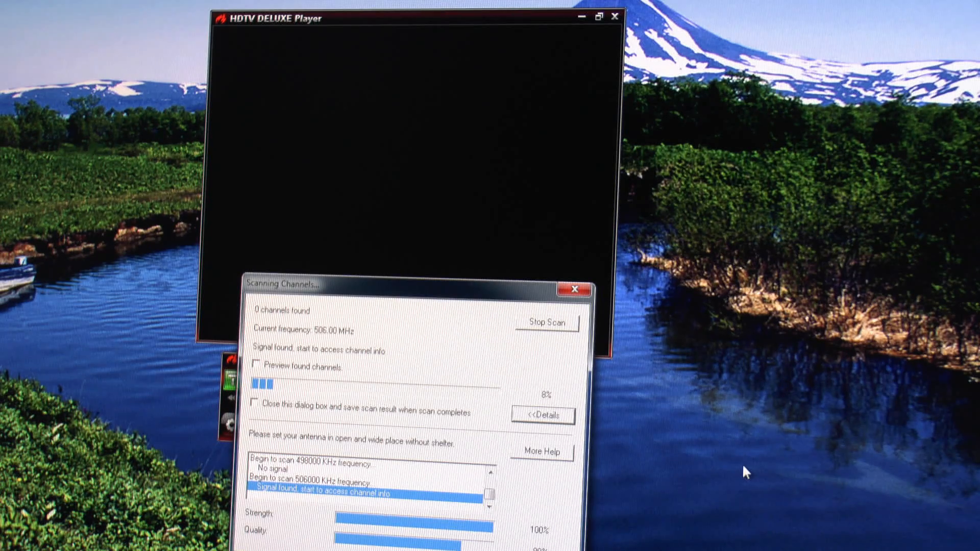
mouse_move(736, 472)
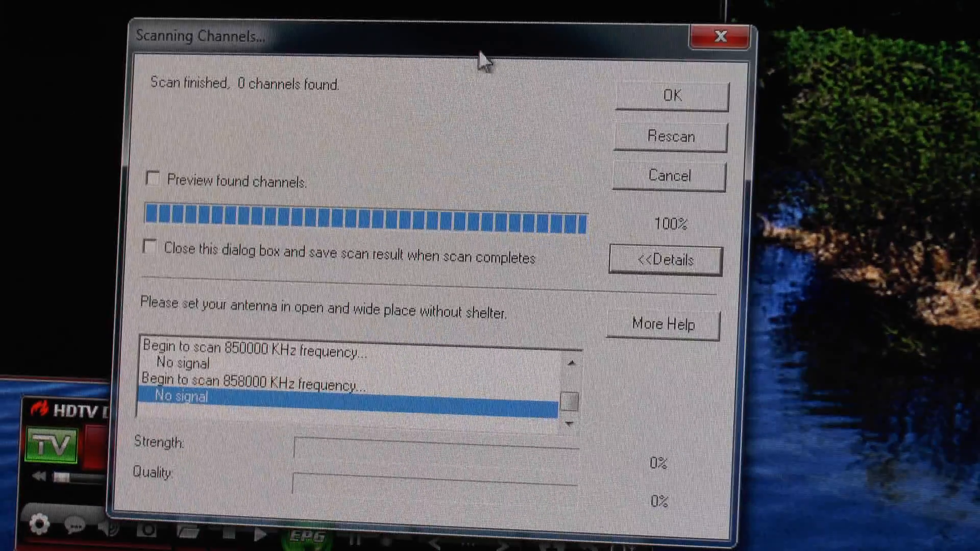
mouse_move(282, 322)
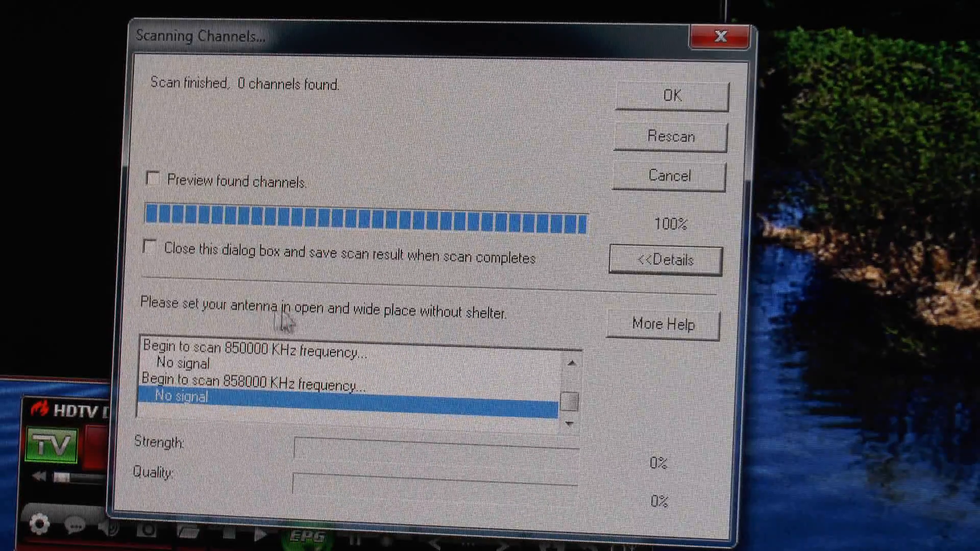
mouse_move(533, 347)
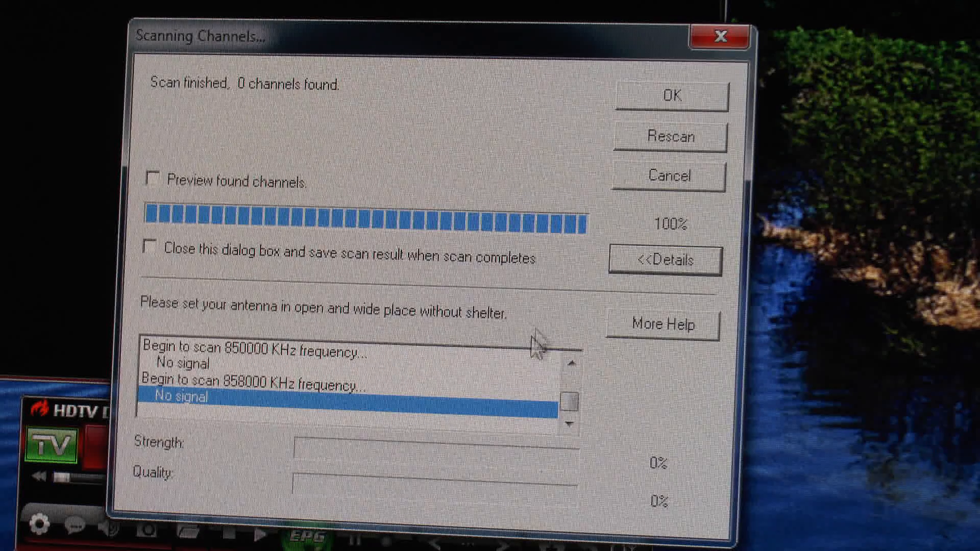
mouse_move(491, 346)
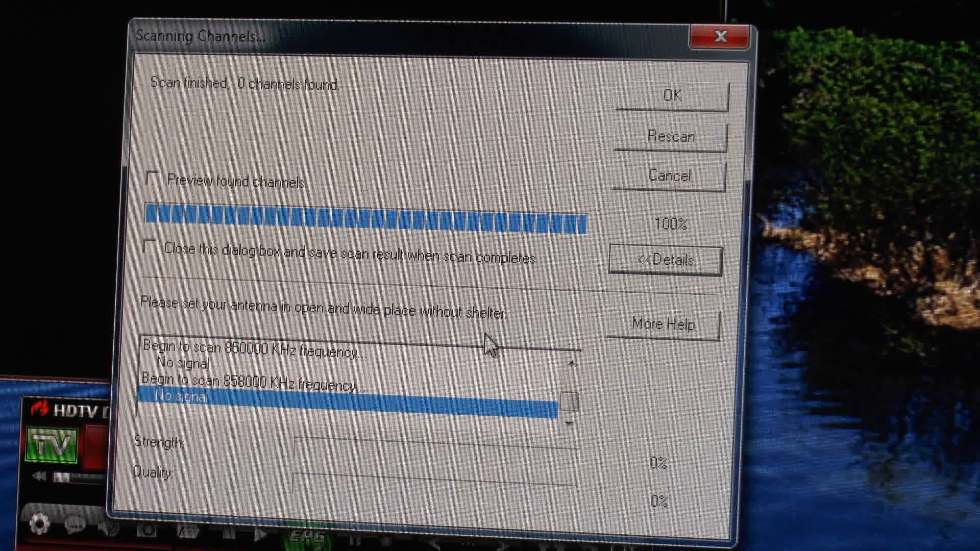
mouse_move(547, 318)
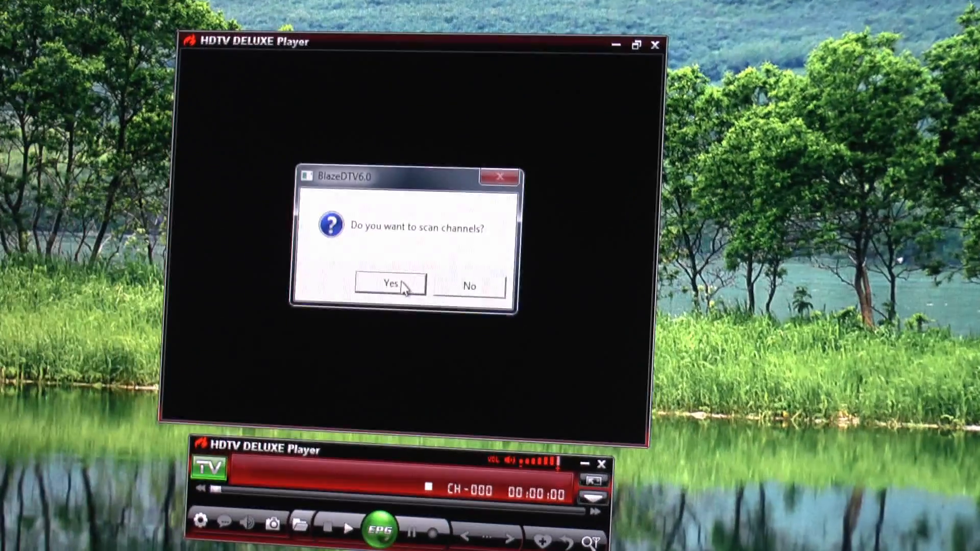
Rescan United Kingdom channels with Advanced Scan ticked and accept the 127 channels found.
click(389, 285)
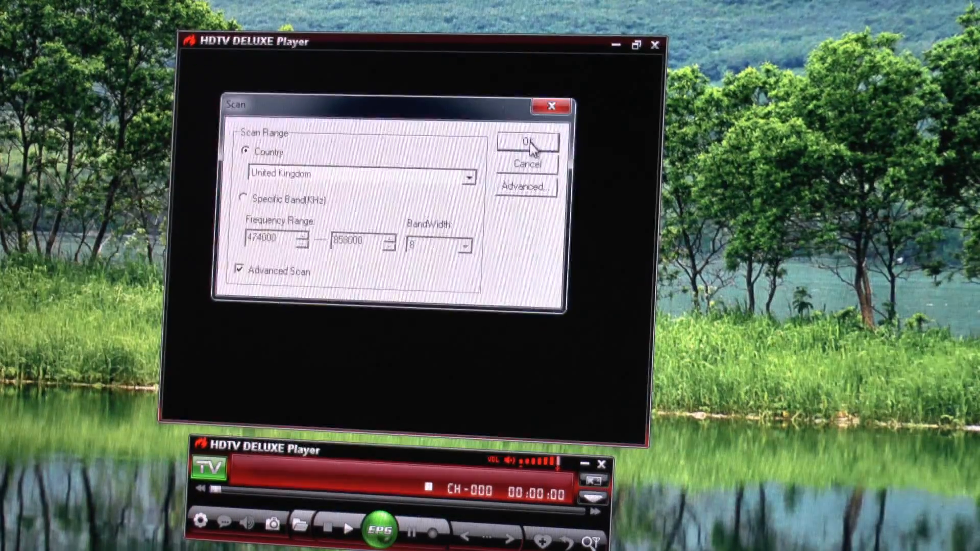
click(525, 142)
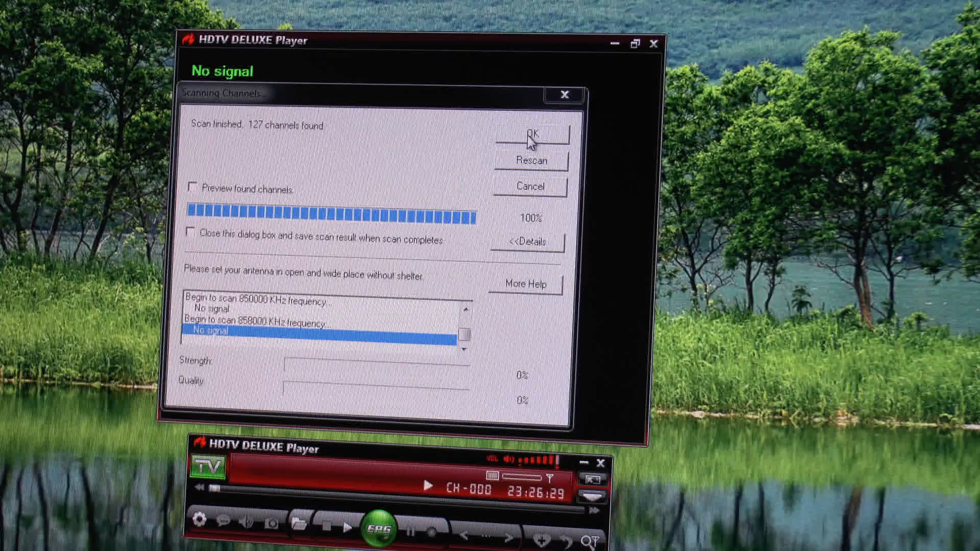
click(528, 136)
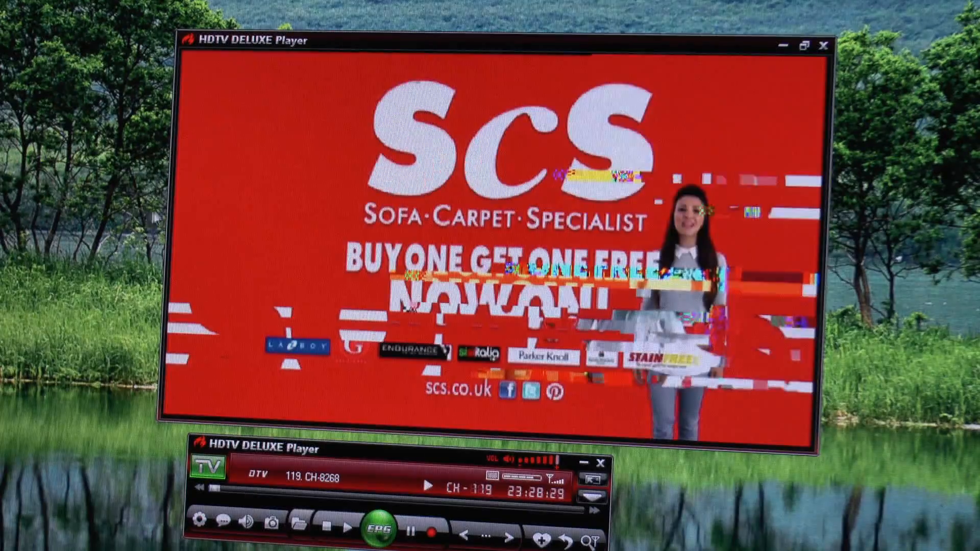
Open the EPG channel list with Sky News playing on channel 1.
click(379, 529)
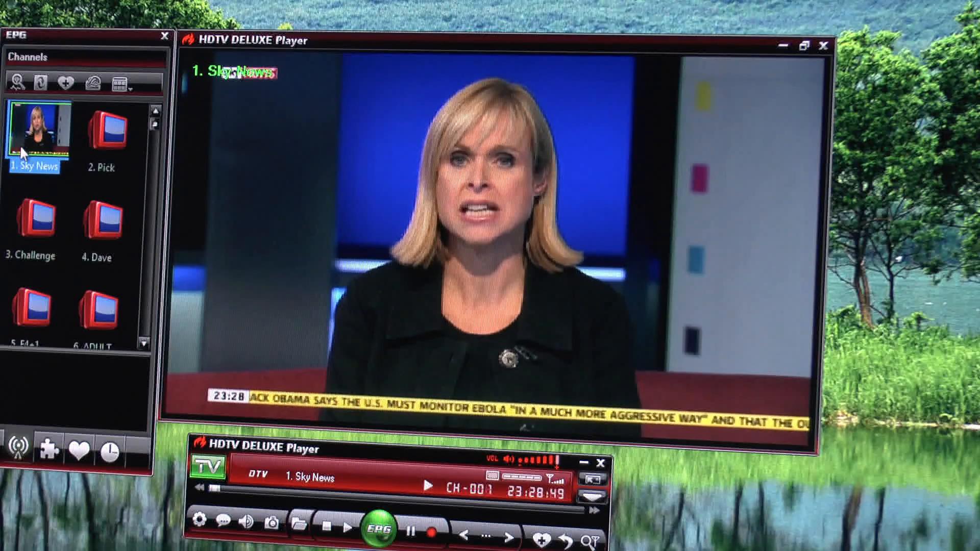
Tune the Pick channel from the EPG guide and try nearby channels such as Really.
click(107, 128)
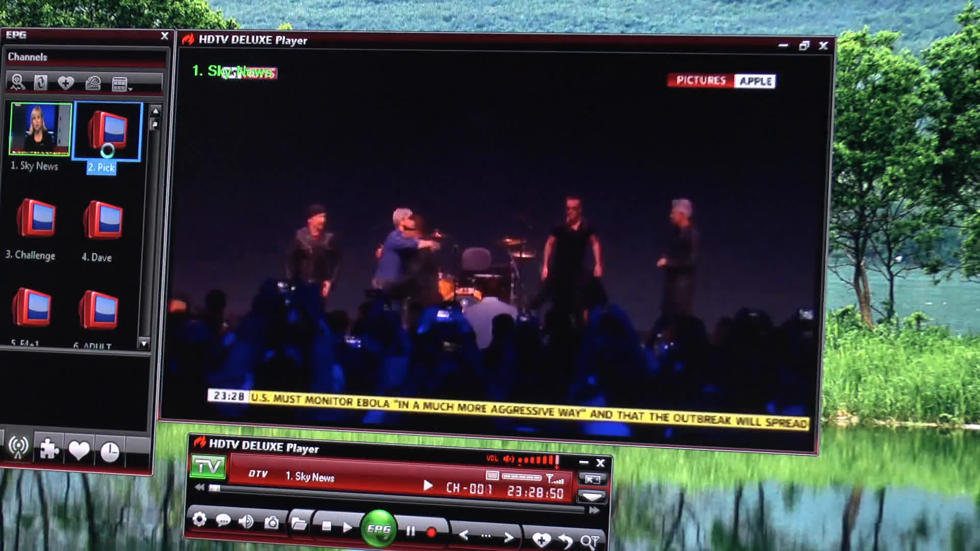
double_click(106, 128)
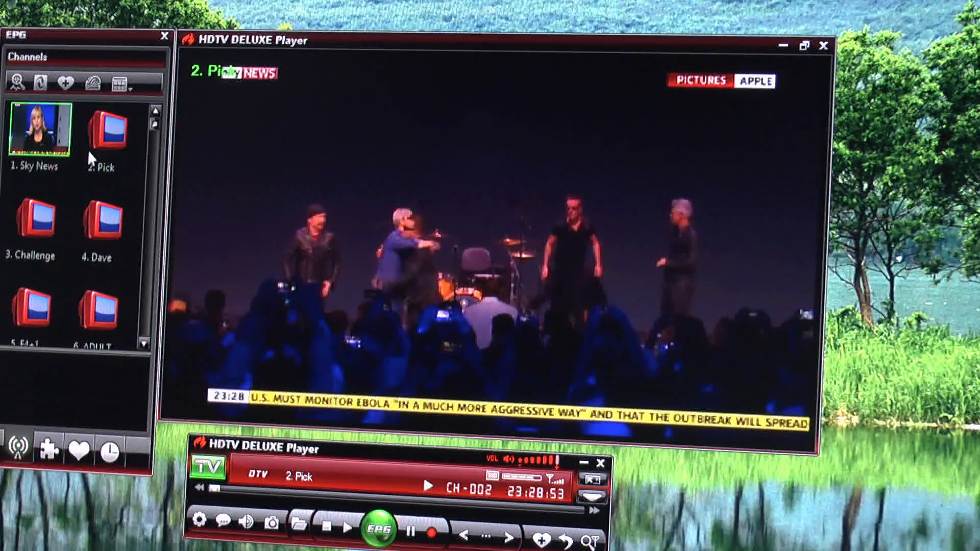
click(106, 129)
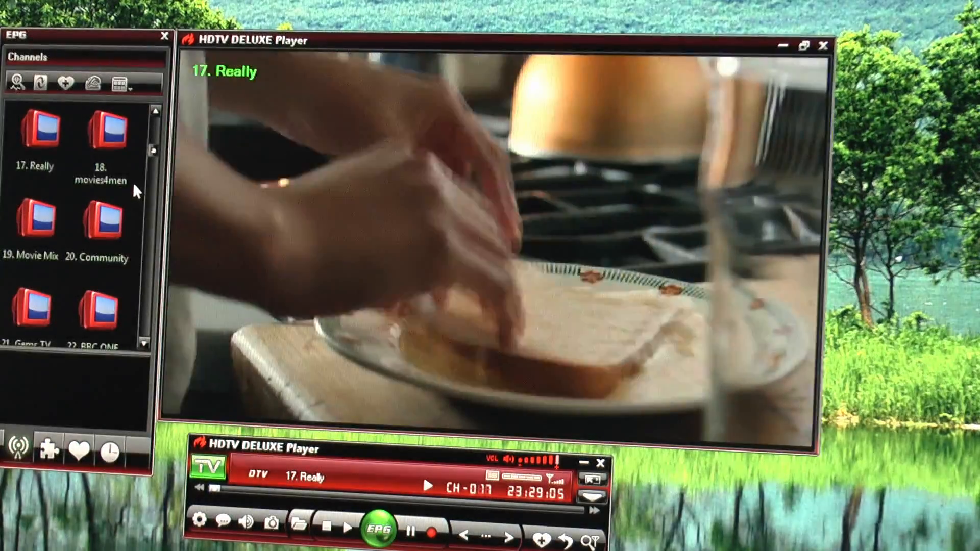
click(36, 130)
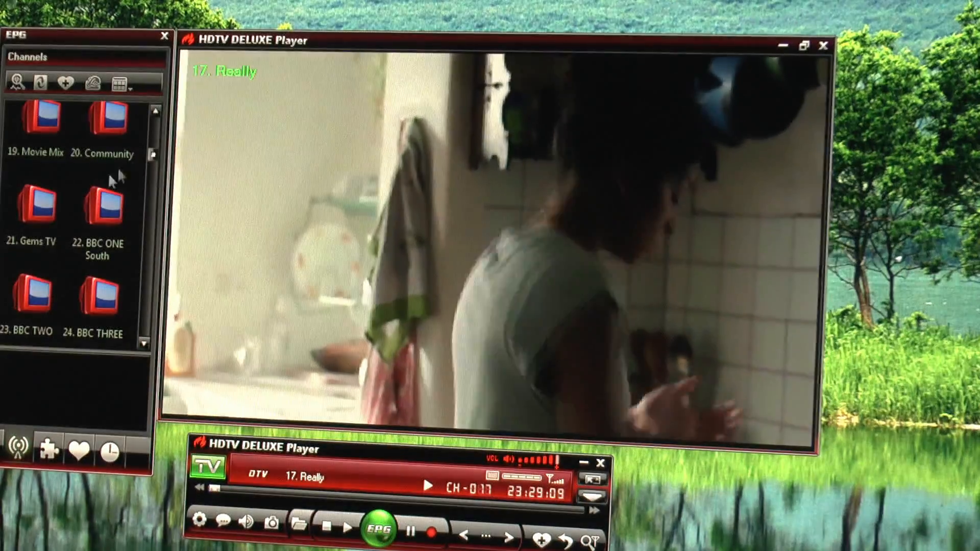
Try Gems TV, then settle on playing channel 25 BBC NEWS.
click(34, 206)
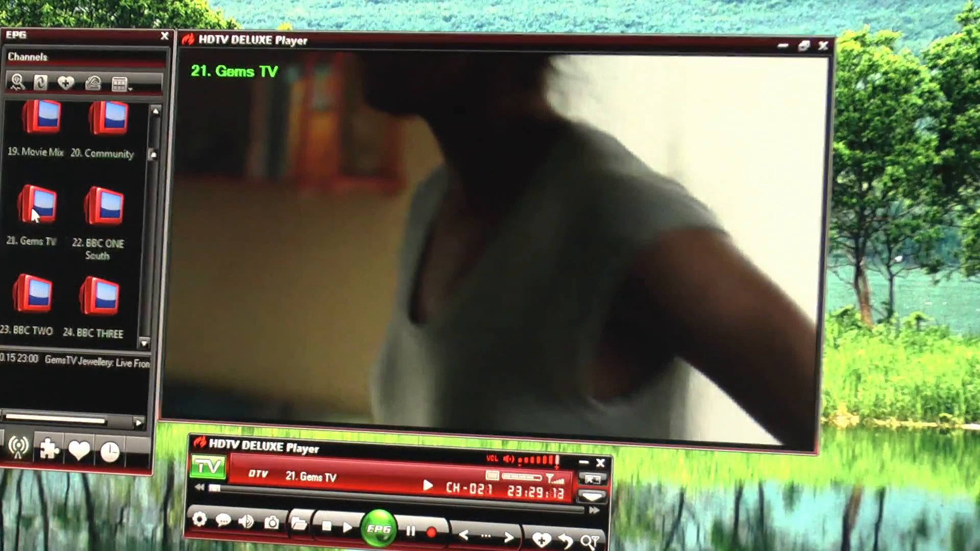
click(41, 206)
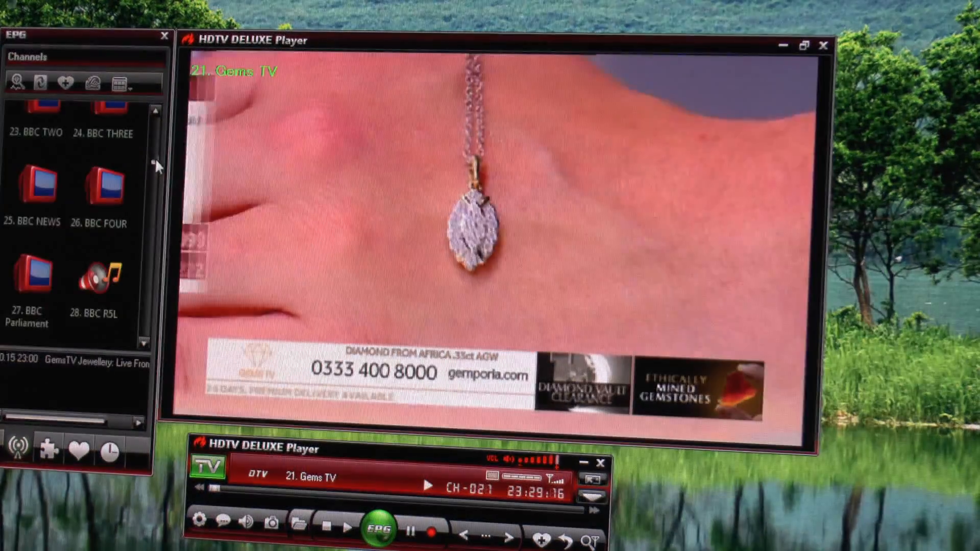
click(35, 188)
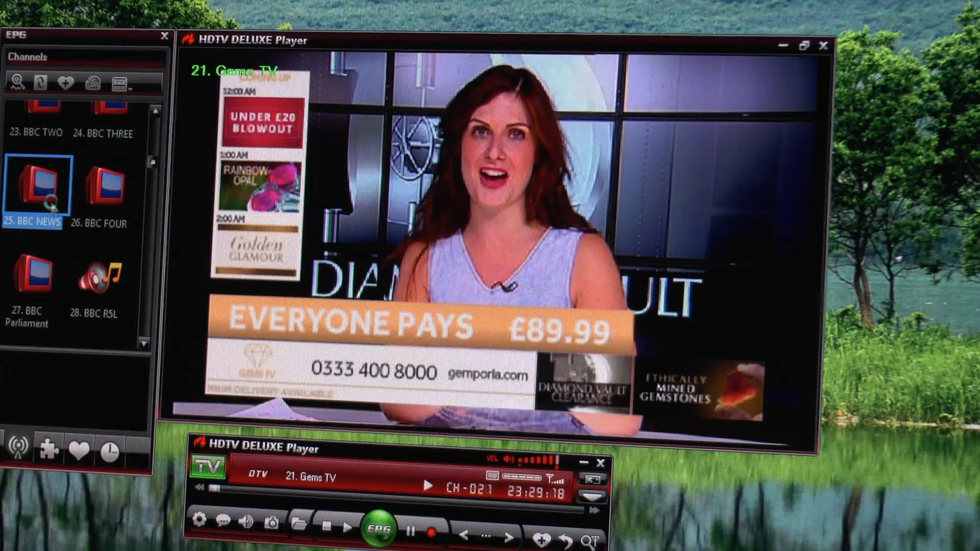
double_click(32, 188)
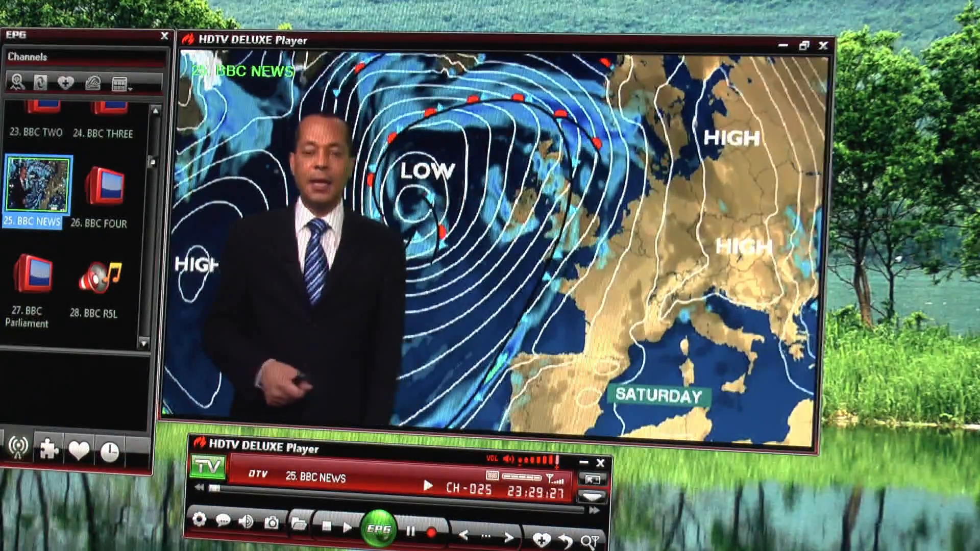
mouse_move(807, 47)
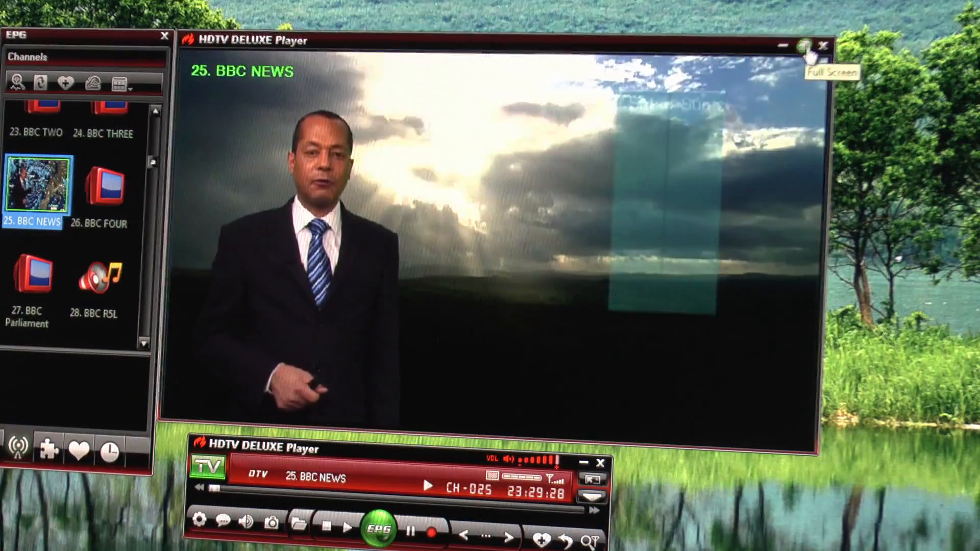
Switch BBC NEWS to full-screen viewing.
click(808, 47)
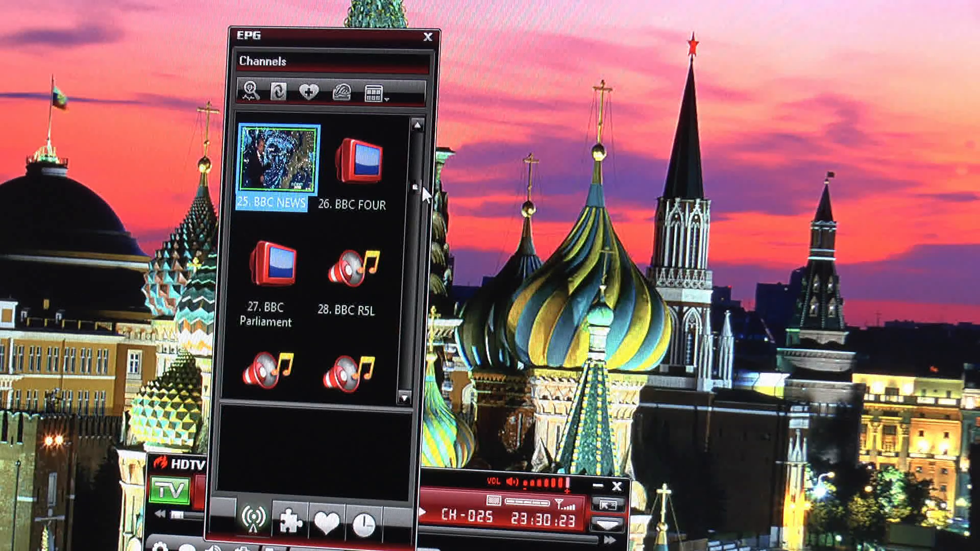
Scroll down the thumbnail EPG grid and tune to the RT news channel.
scroll(down, 3)
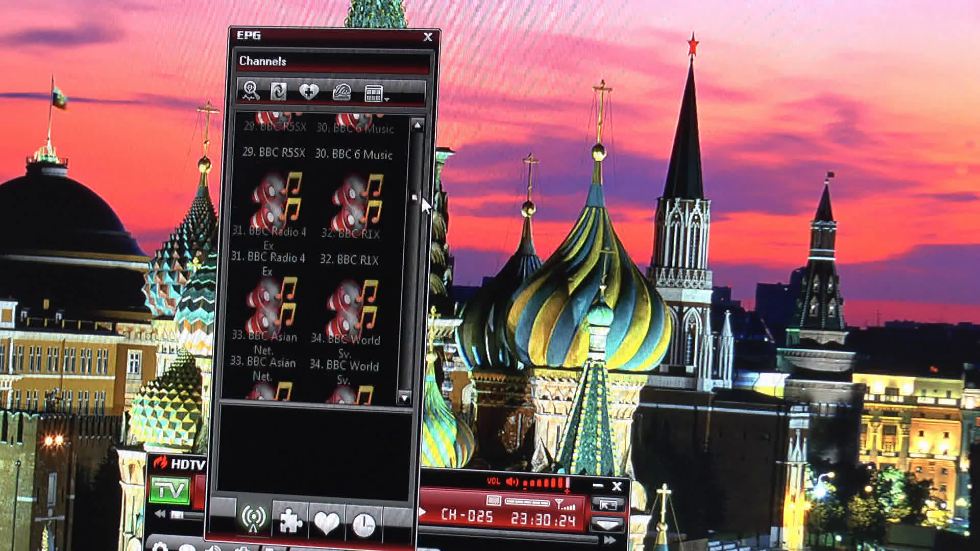
scroll(down, 3)
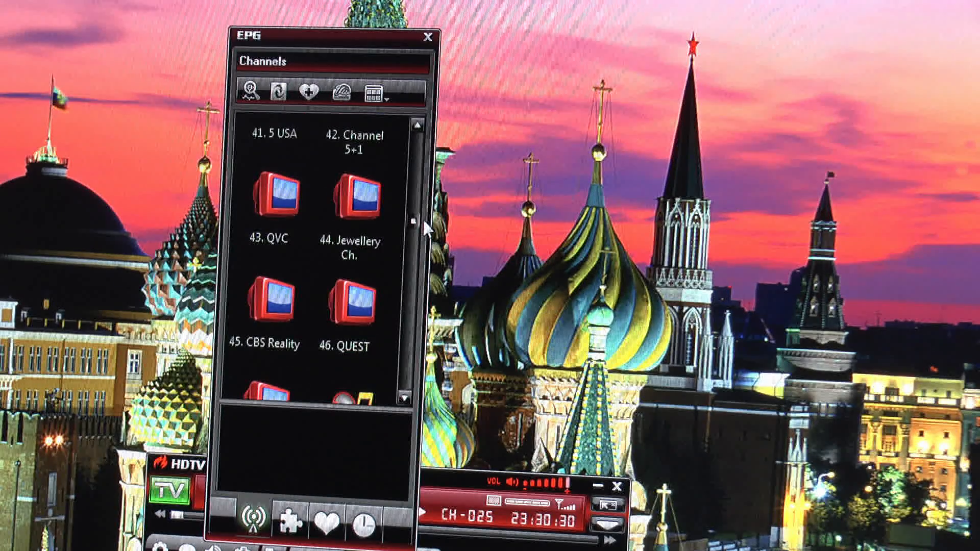
scroll(down, 3)
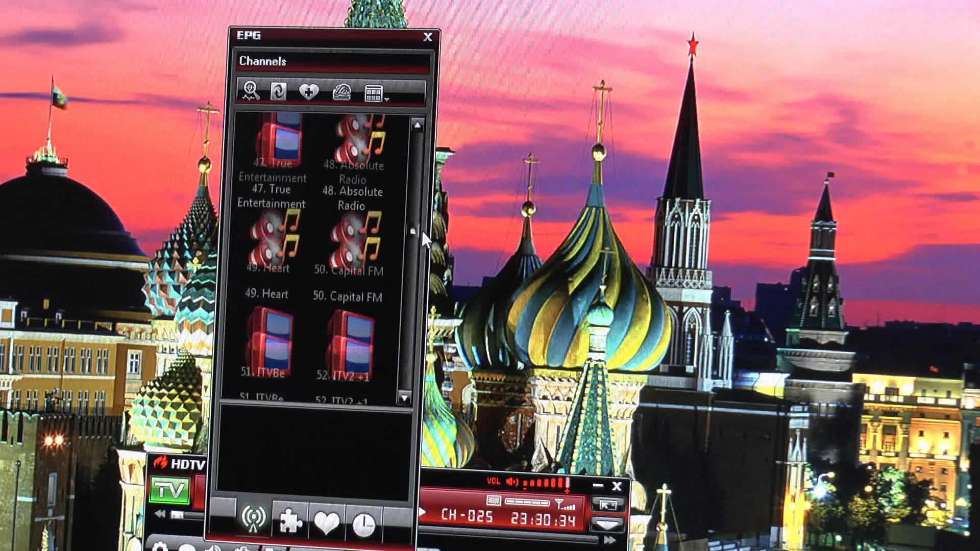
scroll(down, 3)
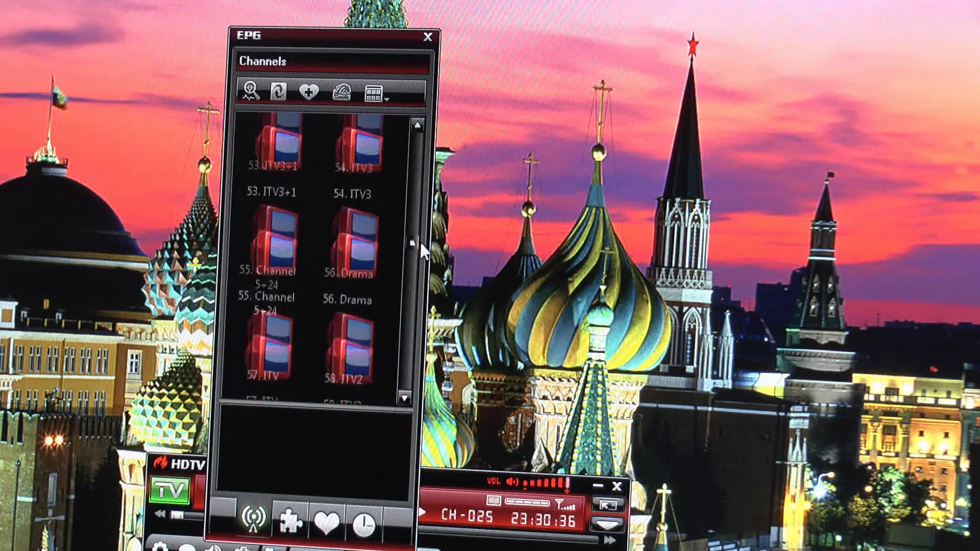
scroll(down, 3)
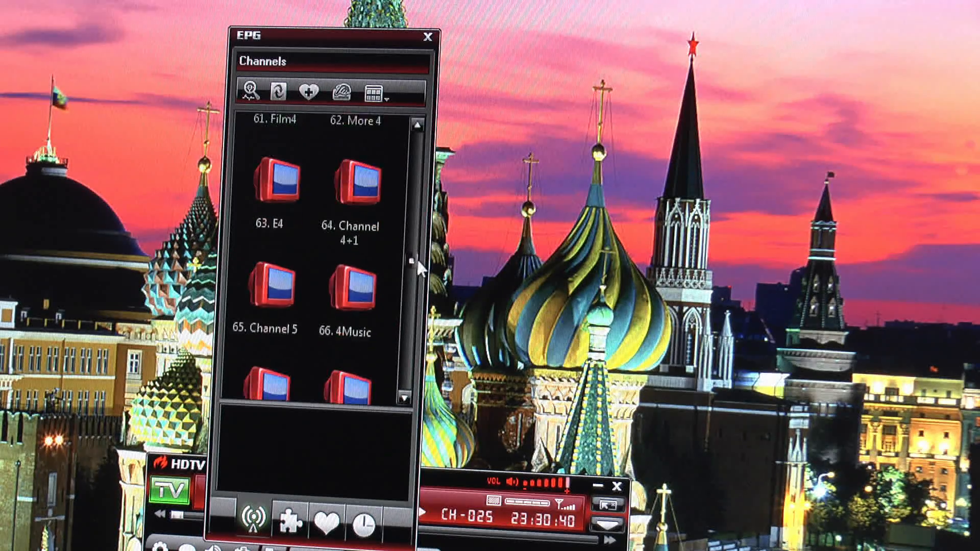
scroll(down, 3)
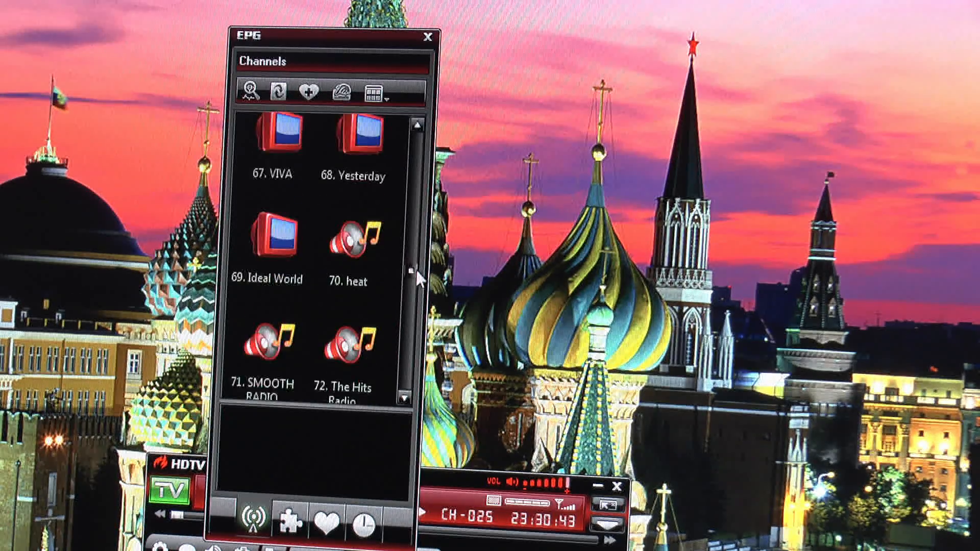
scroll(down, 3)
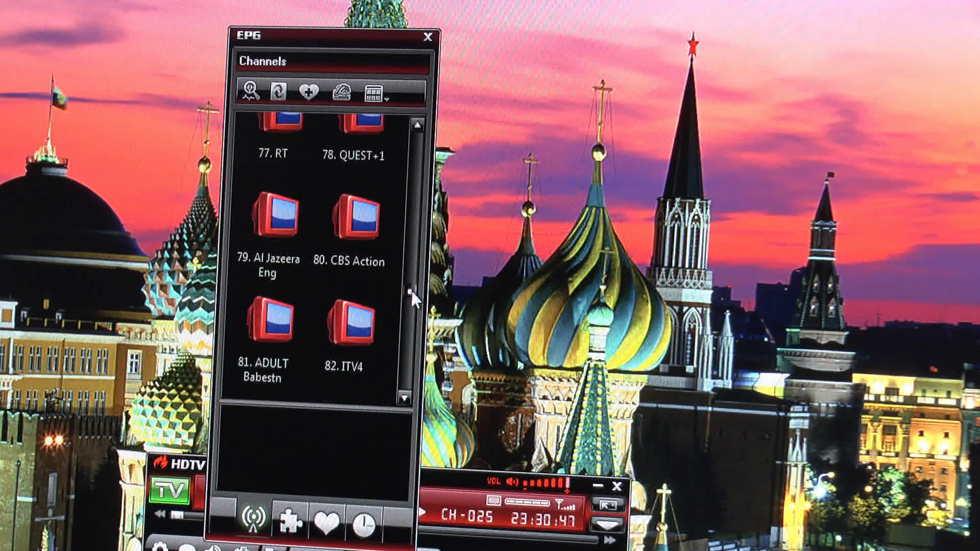
scroll(down, 3)
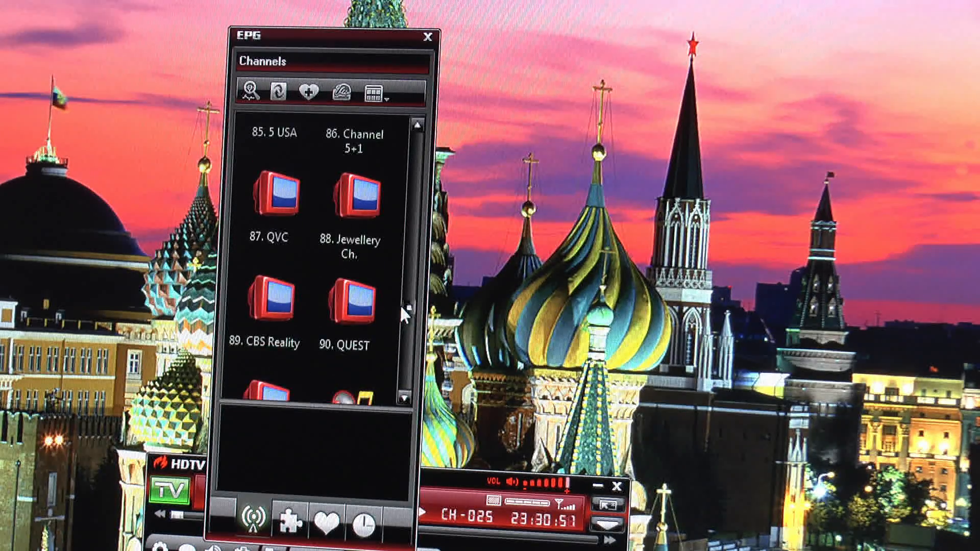
scroll(down, 3)
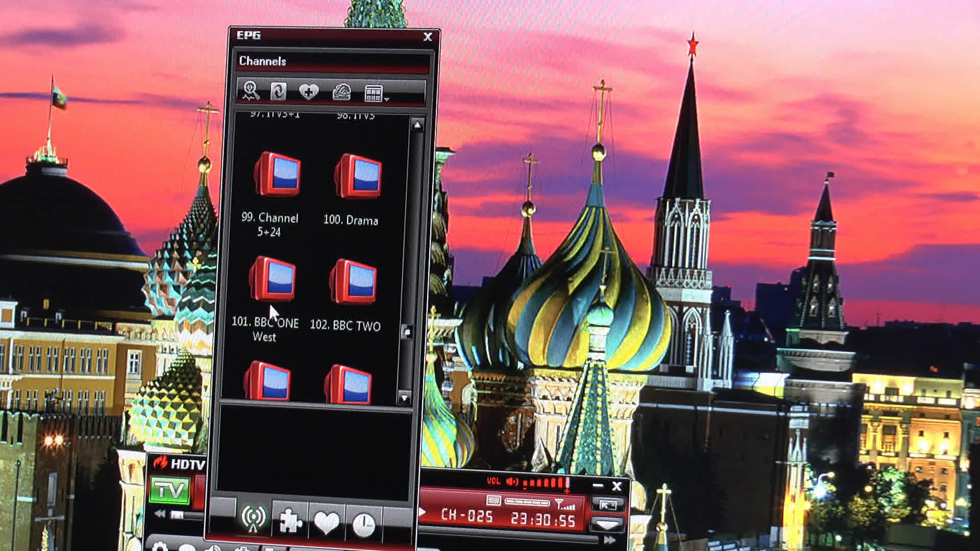
mouse_move(406, 341)
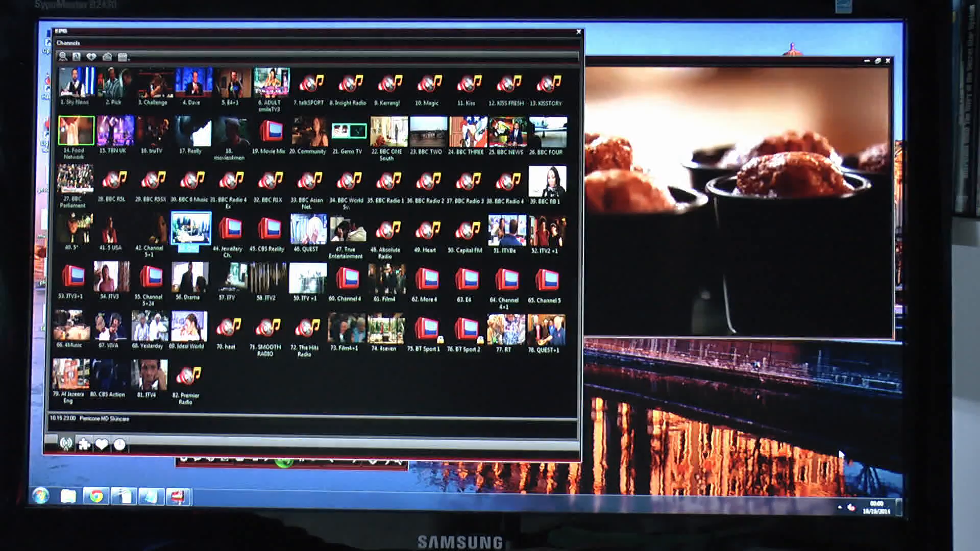
double_click(152, 79)
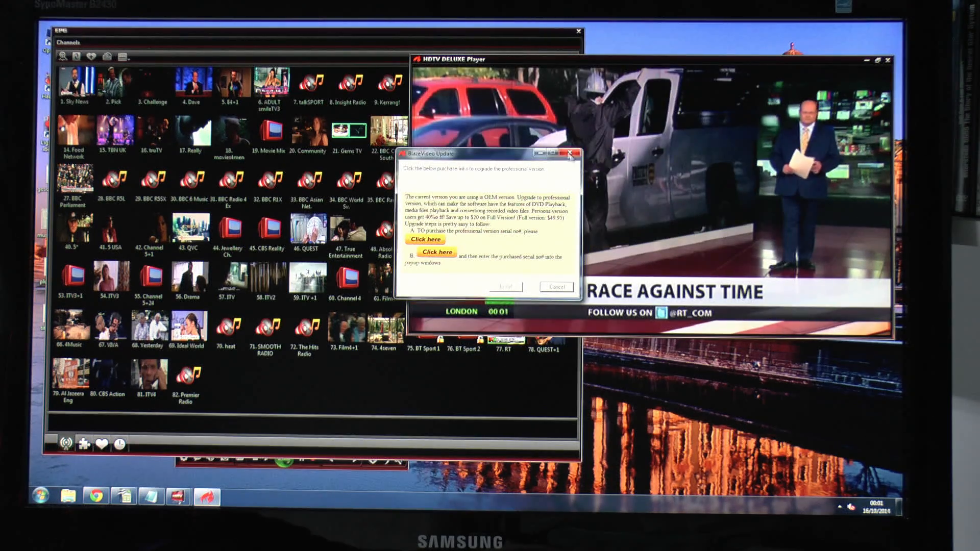
Cancel the upgrade prompt and close the player back to the desktop.
click(569, 154)
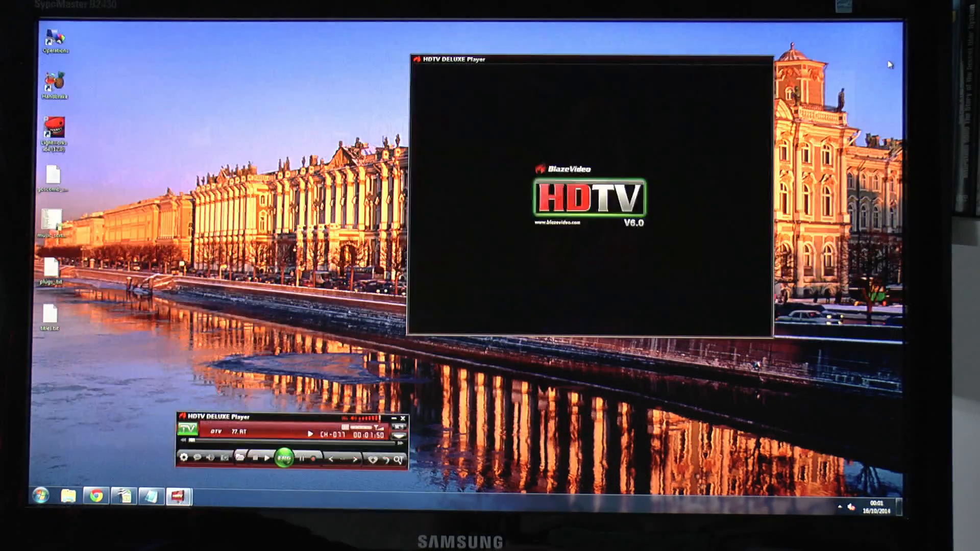
click(404, 416)
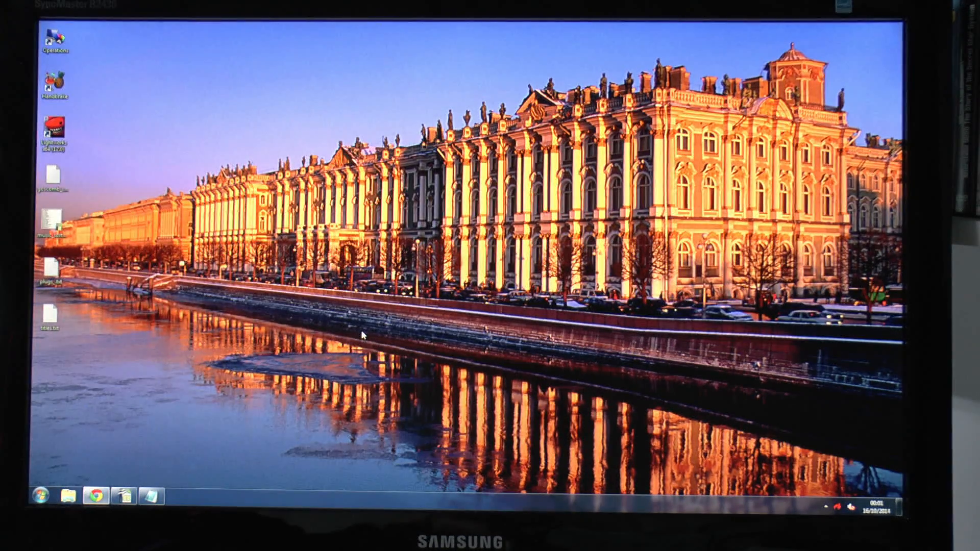